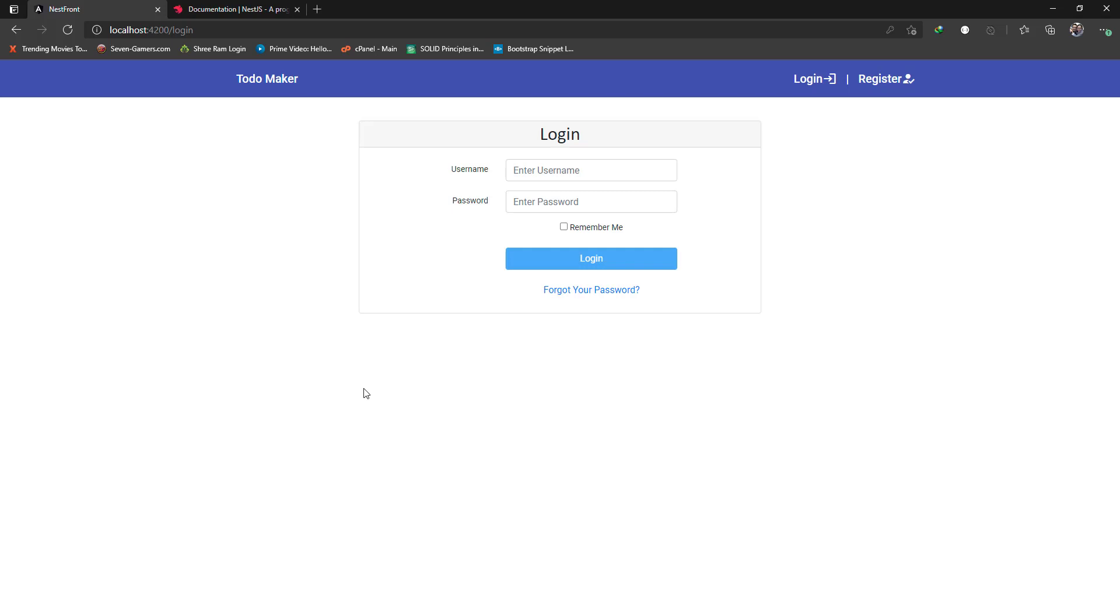
mouse_move(945, 347)
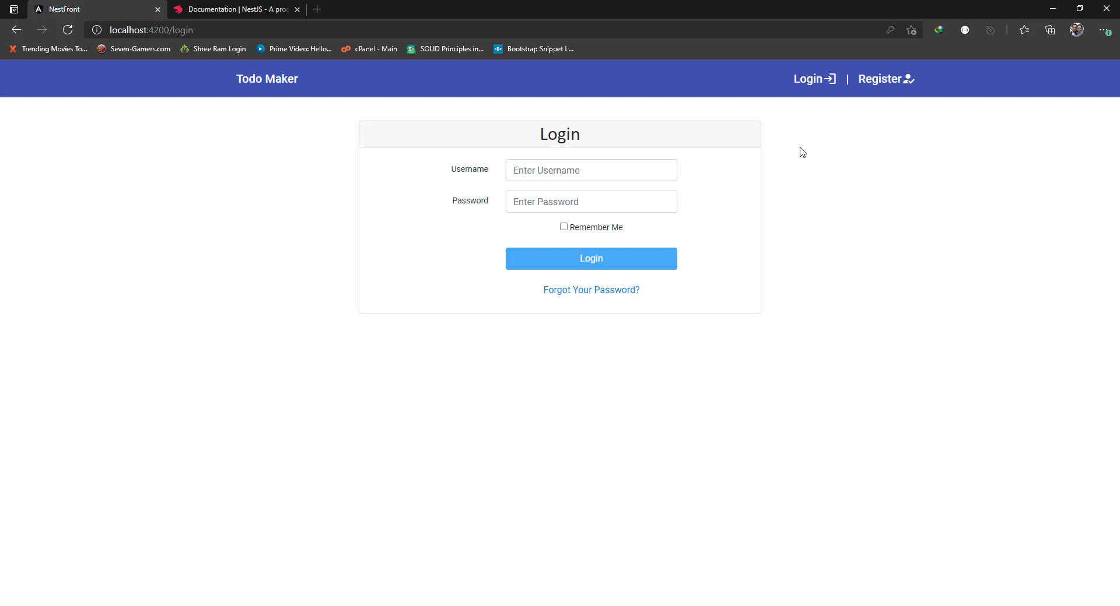
mouse_move(775, 129)
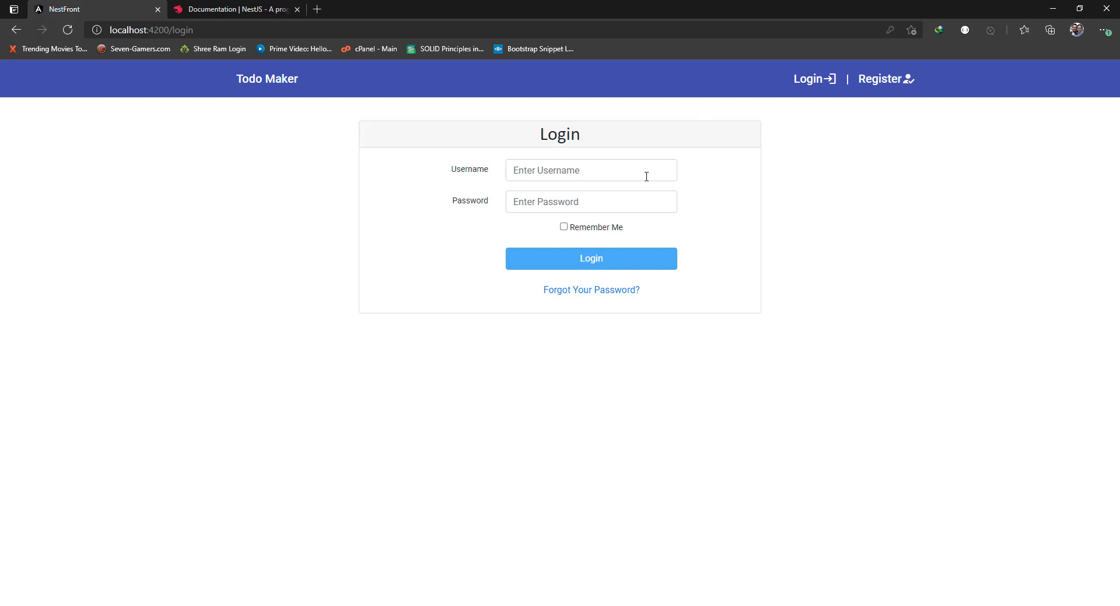
Log in to Todo Maker using the browser's saved username and password.
click(591, 170)
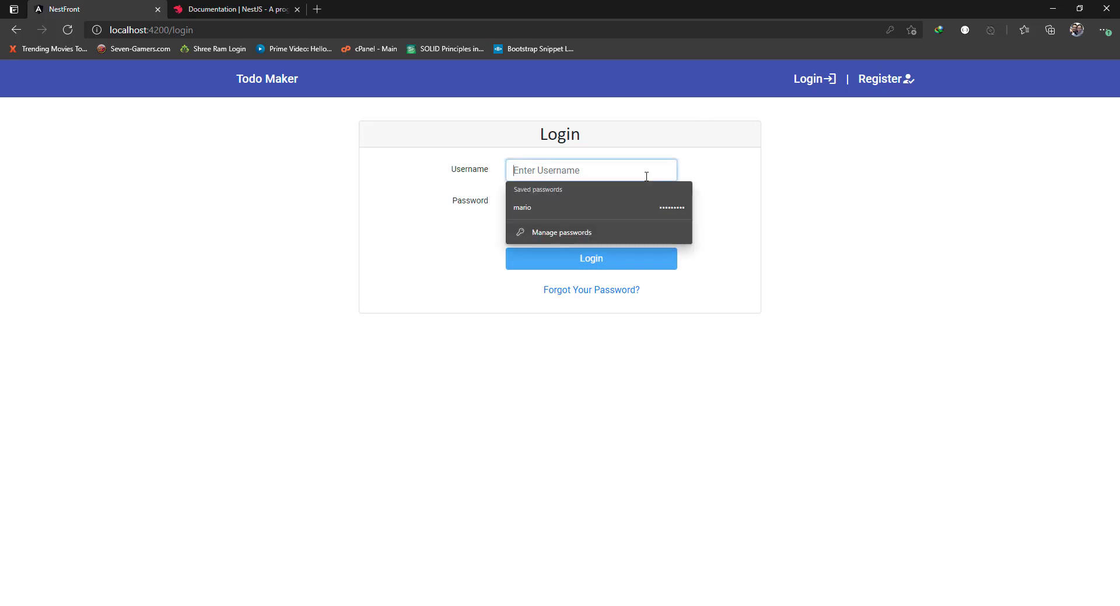
click(522, 208)
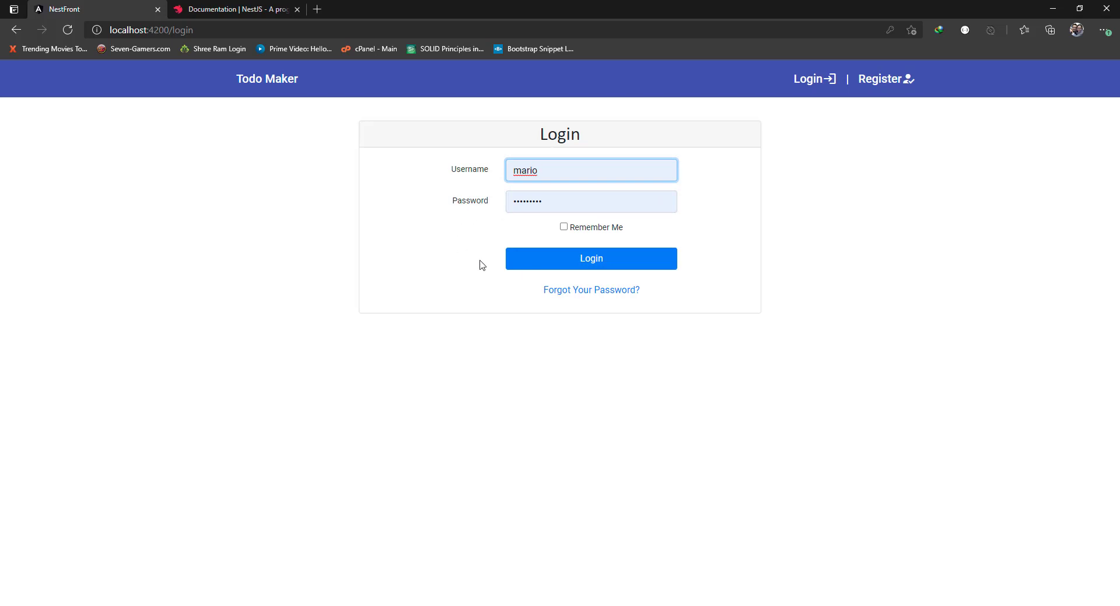
mouse_move(673, 273)
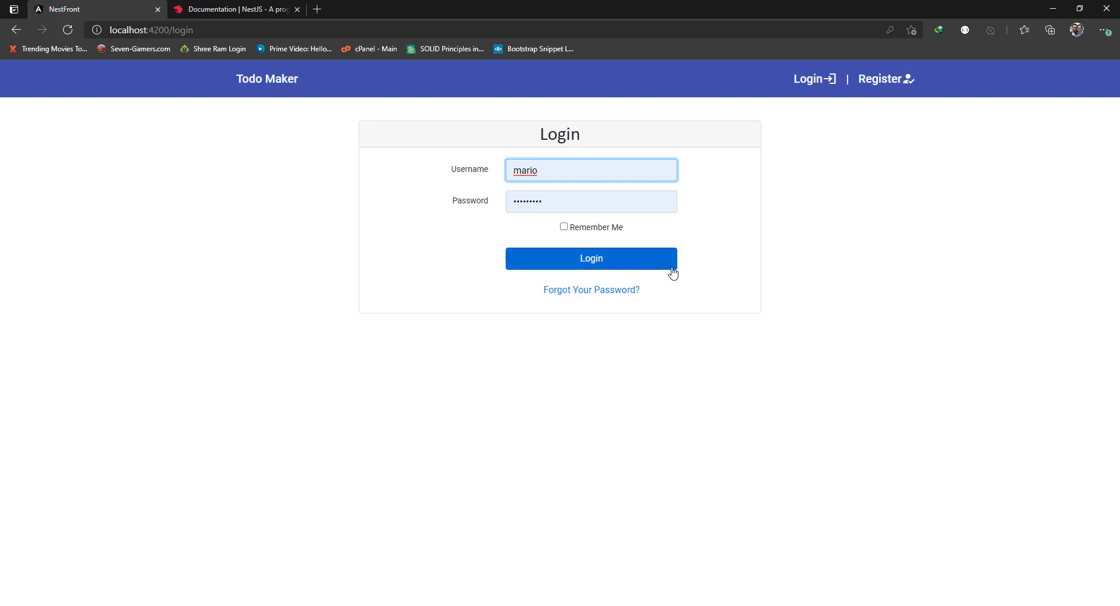
click(592, 259)
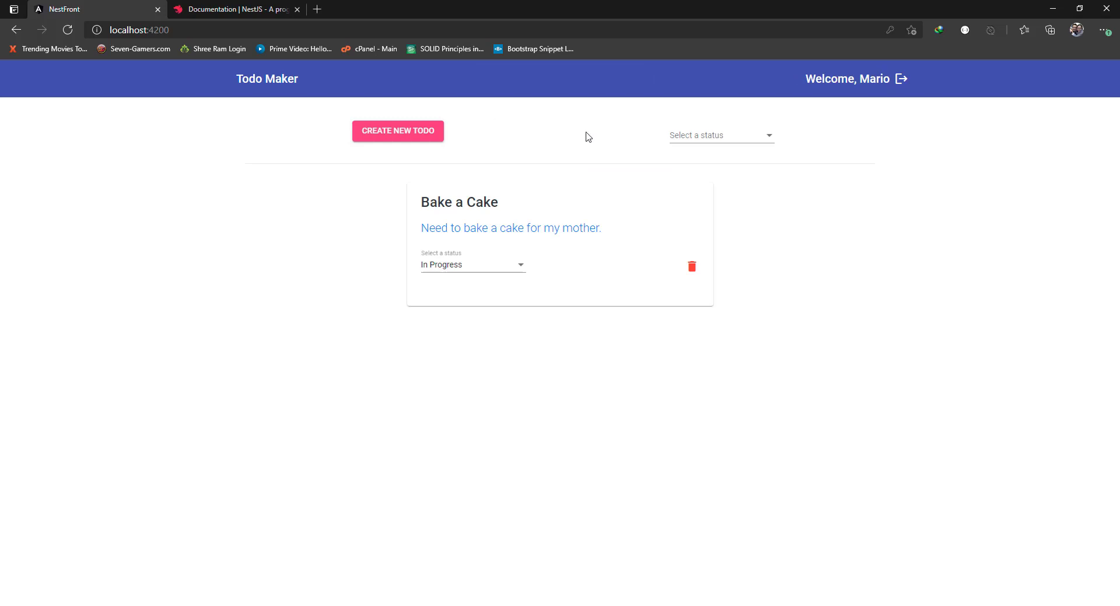
mouse_move(533, 113)
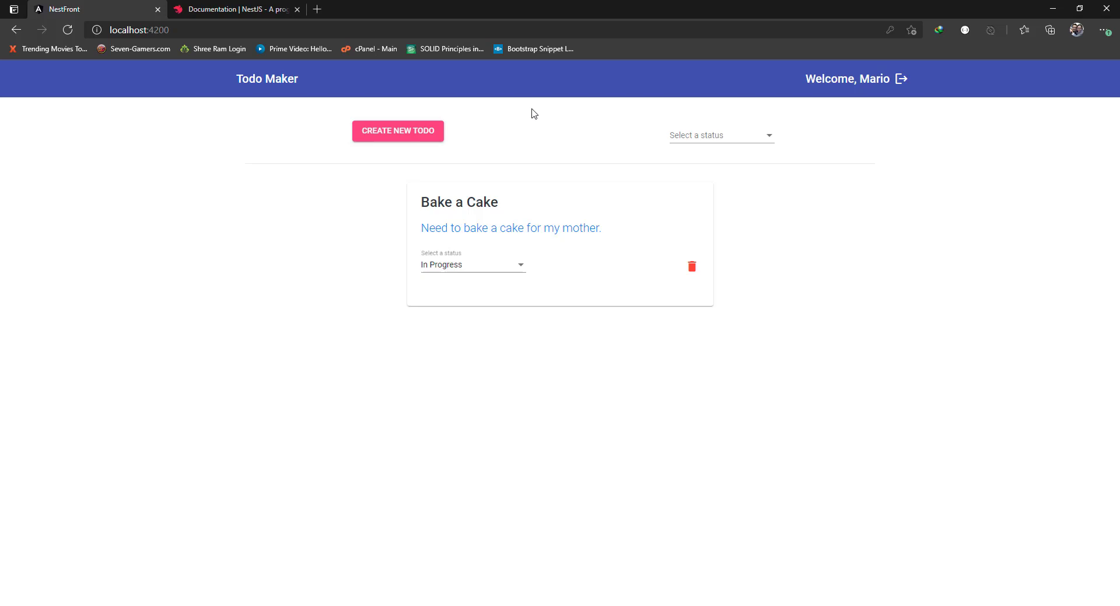
mouse_move(587, 192)
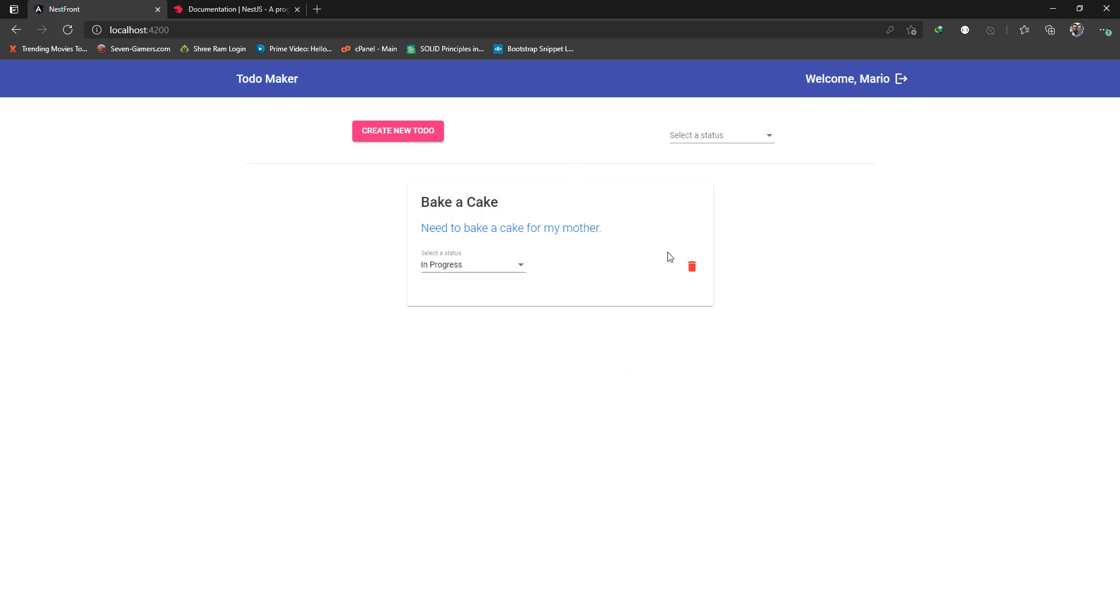
mouse_move(584, 221)
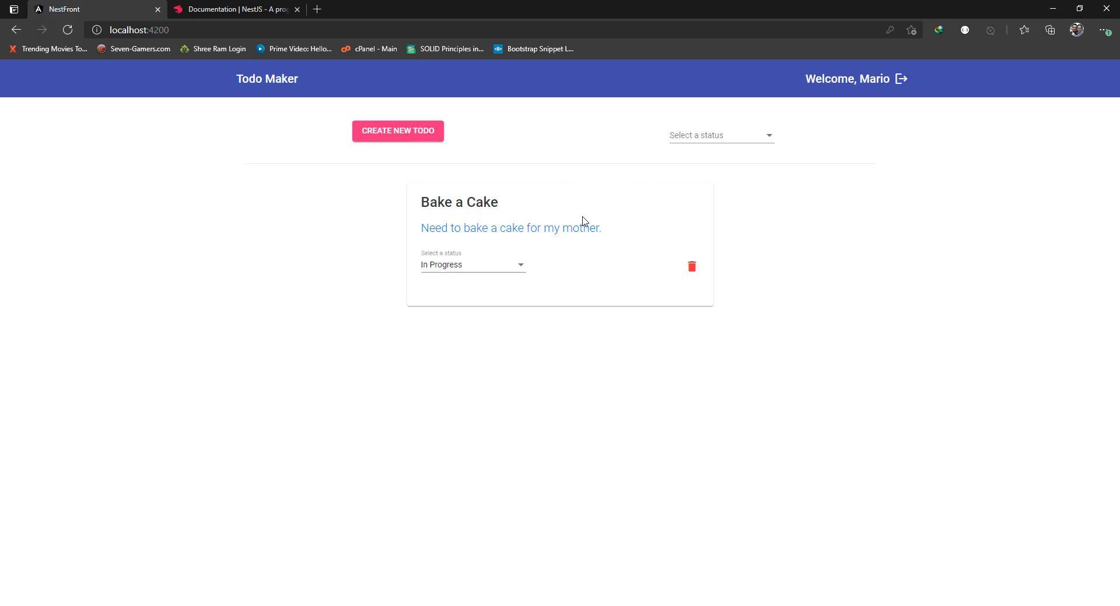
mouse_move(867, 116)
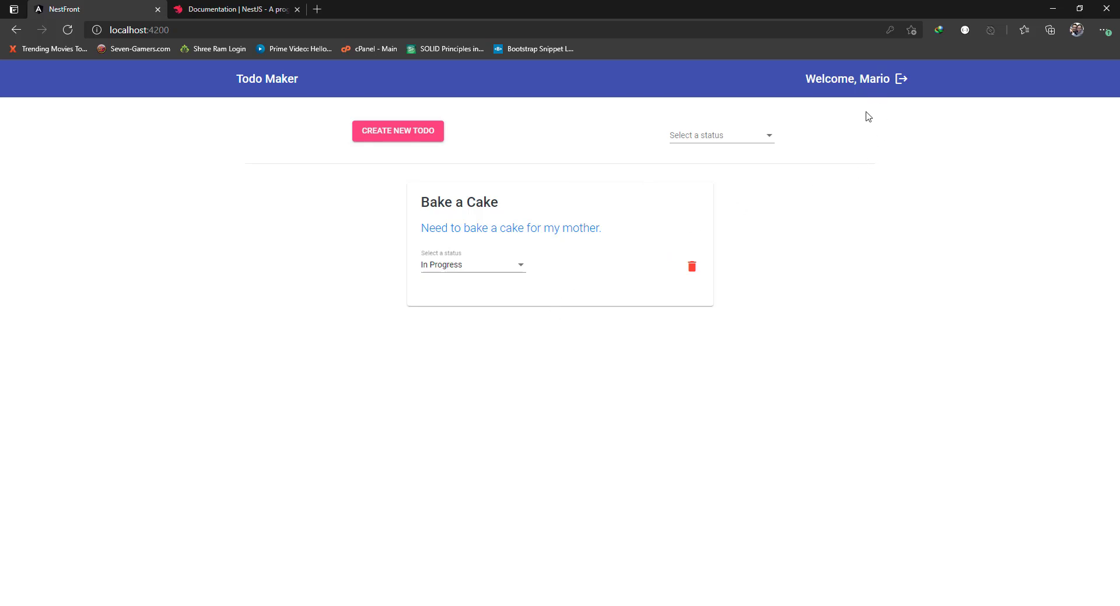
mouse_move(815, 136)
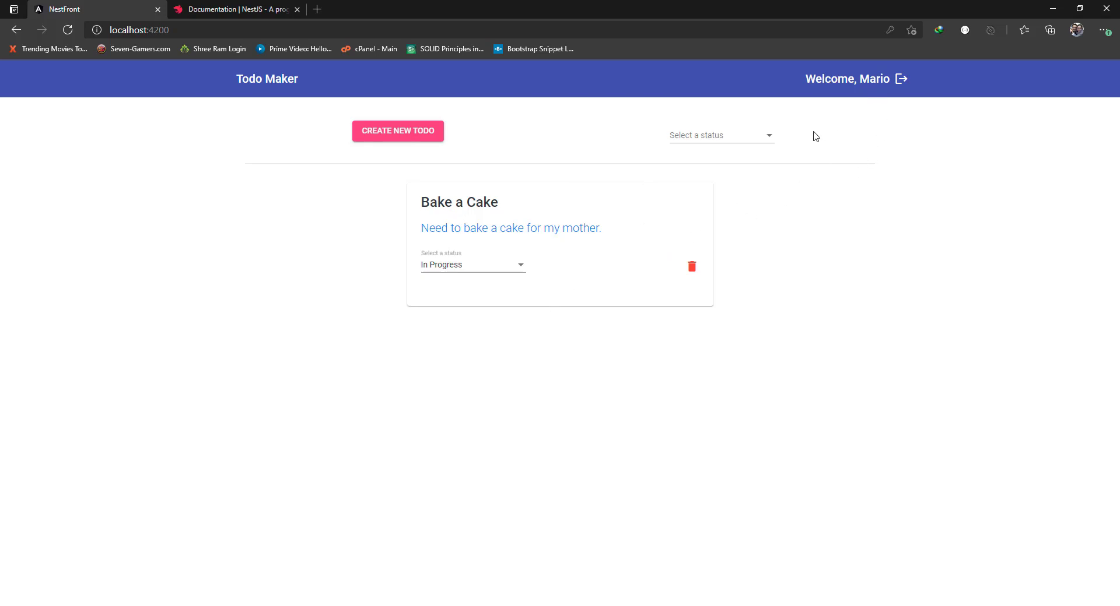
mouse_move(402, 133)
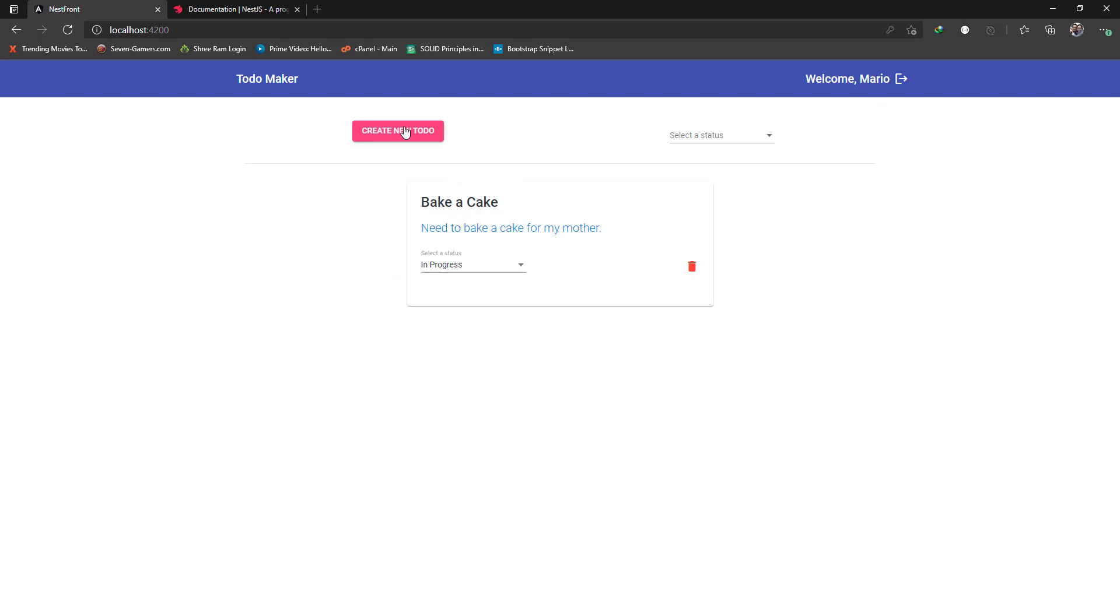
Create a todo titled 'Feed Dog' with description 'Need to feed my dog in next 2 hours.'.
click(397, 130)
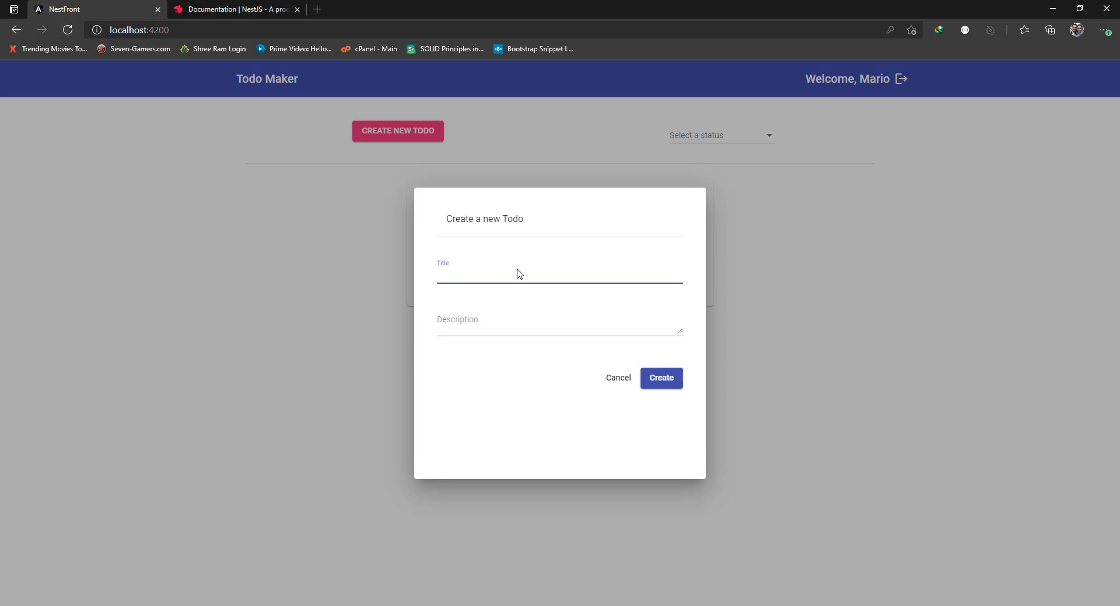
text(Feed Dog)
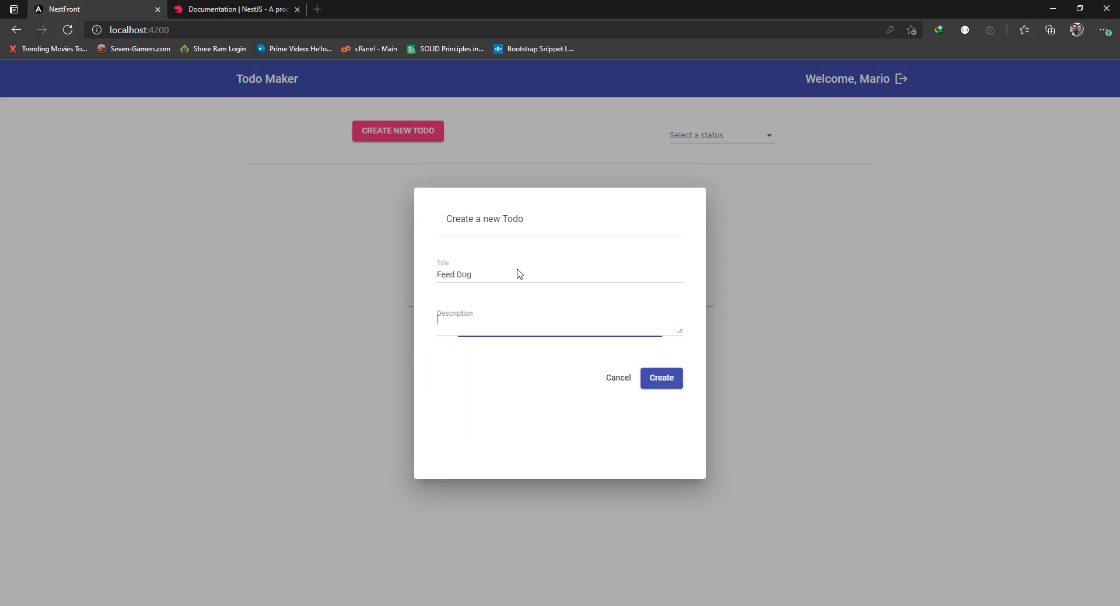
text(Need to f)
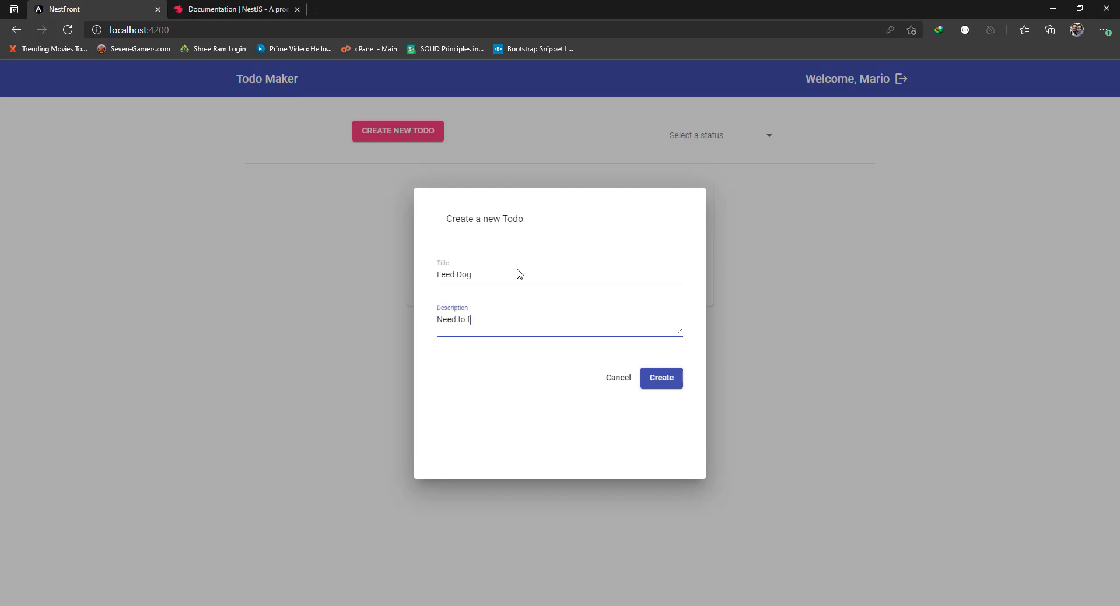
text(eed my dog)
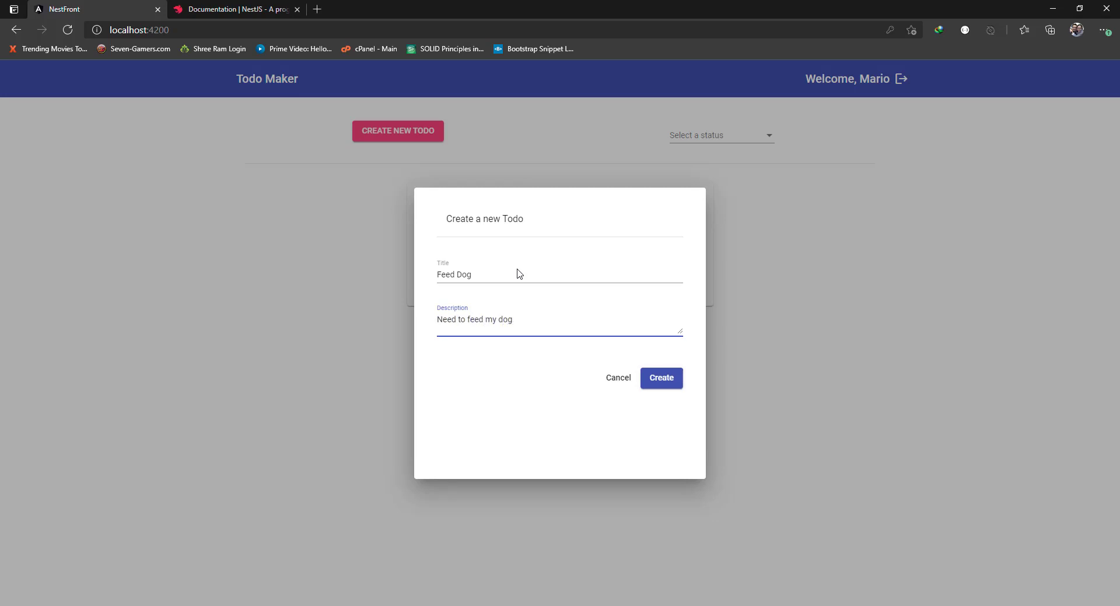
text(in next 2 hours)
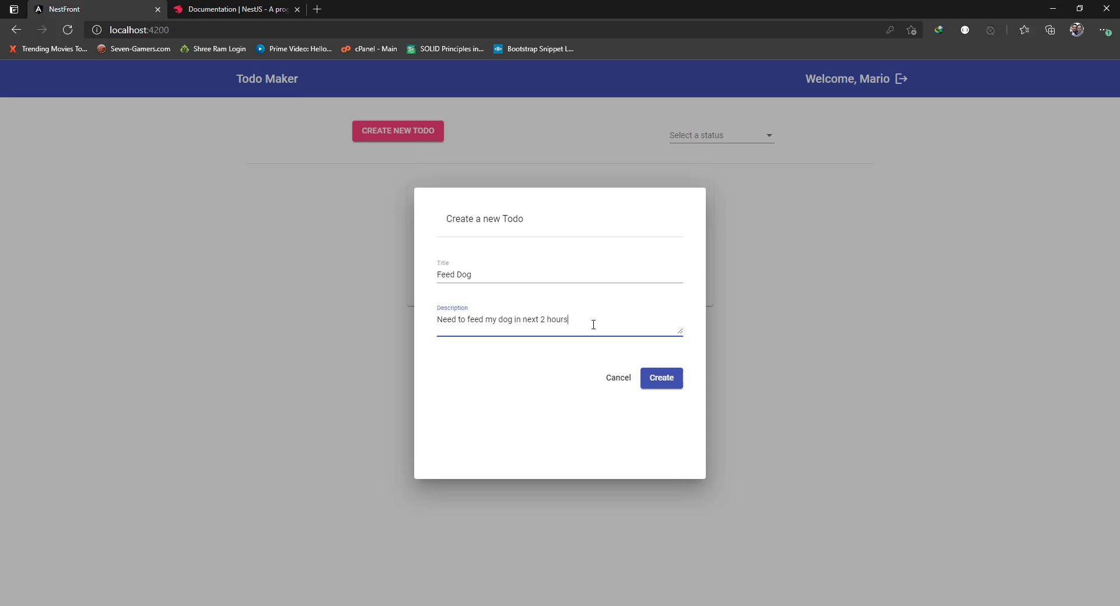
text(.)
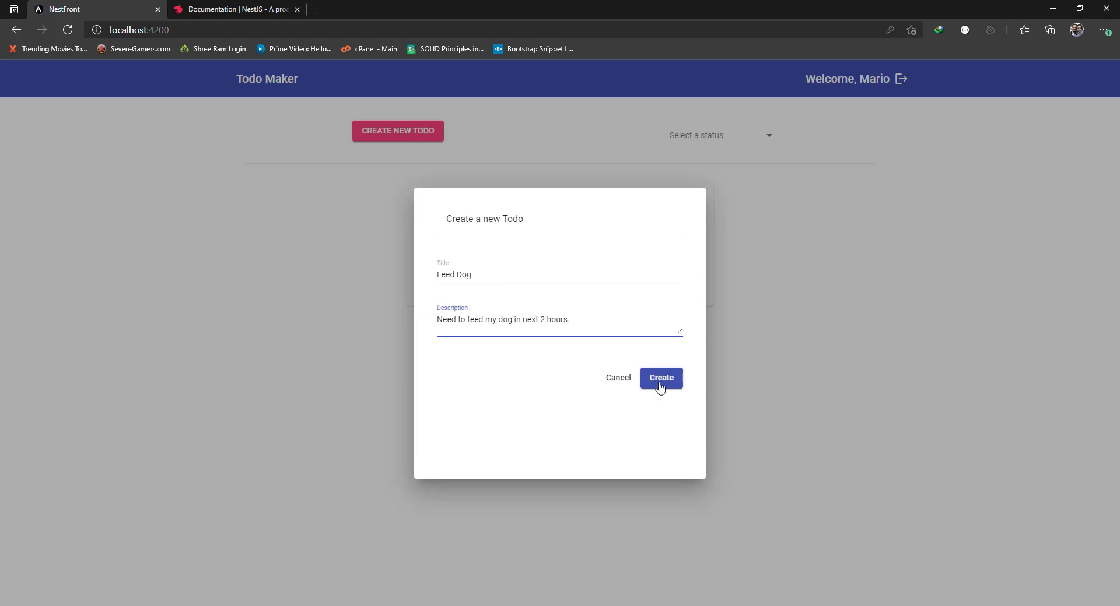
click(660, 378)
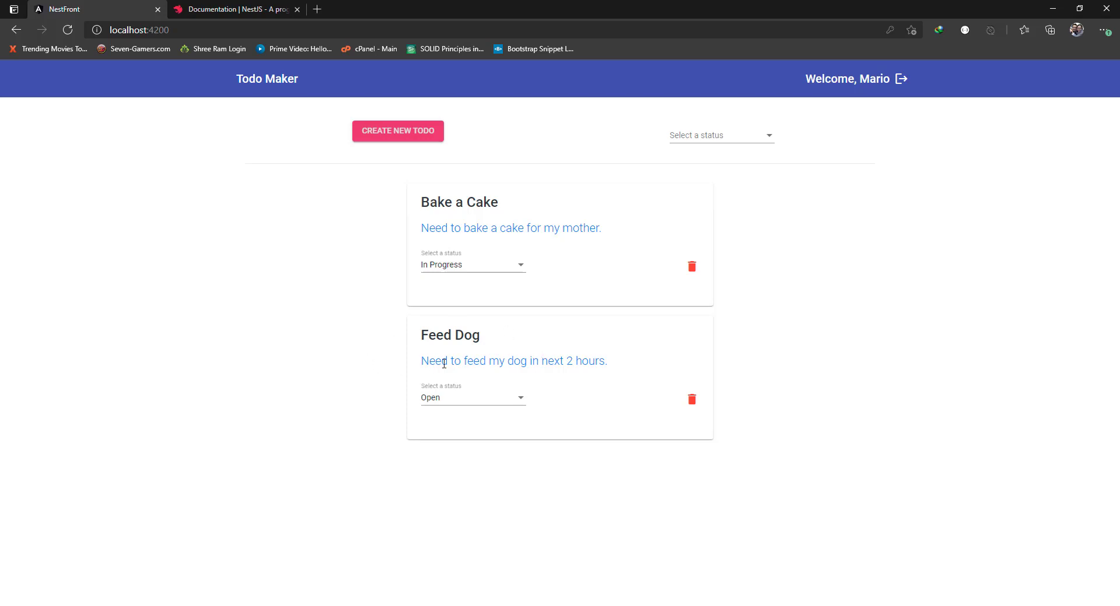
mouse_move(85, 47)
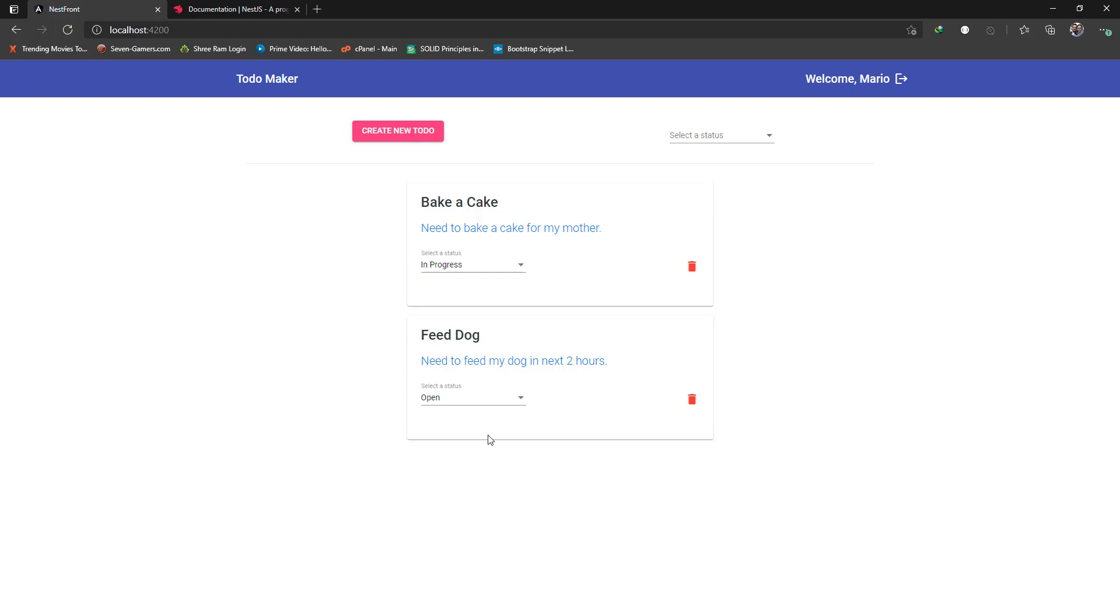
mouse_move(446, 180)
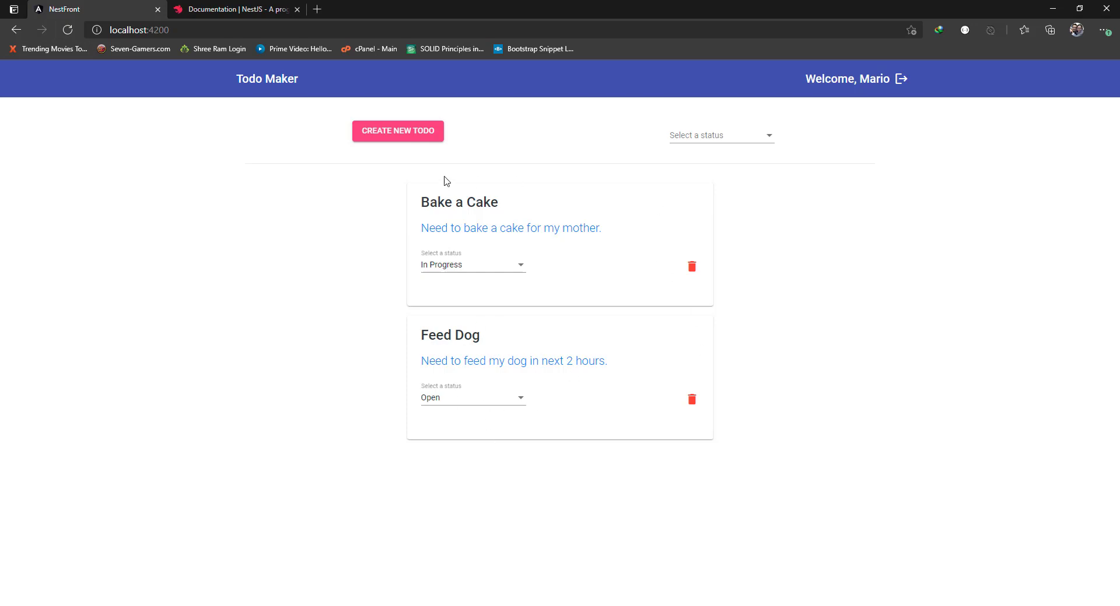
mouse_move(519, 216)
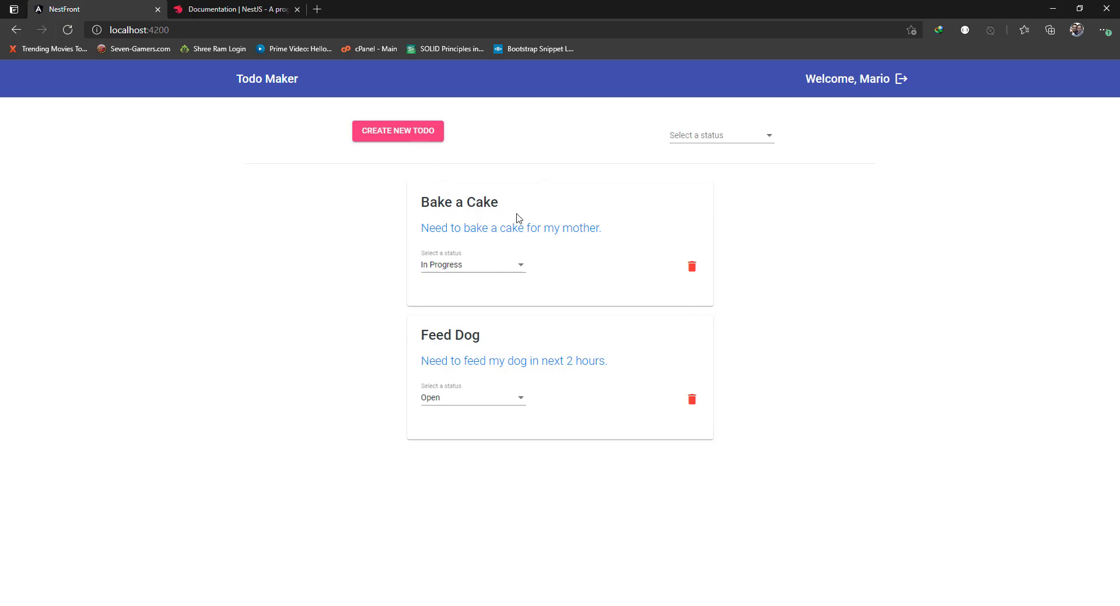
mouse_move(584, 277)
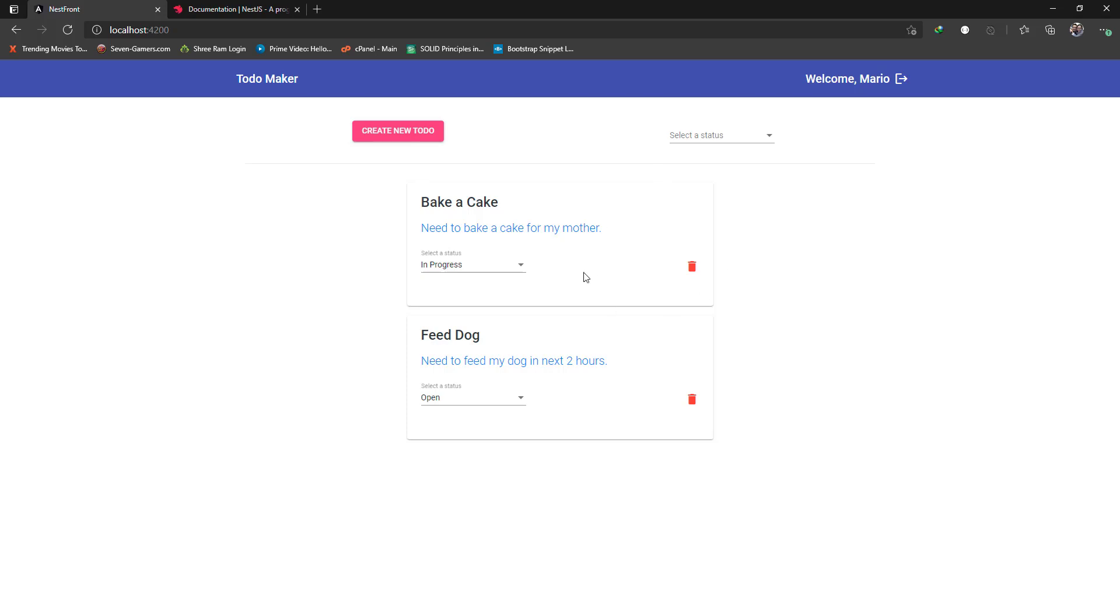
mouse_move(626, 301)
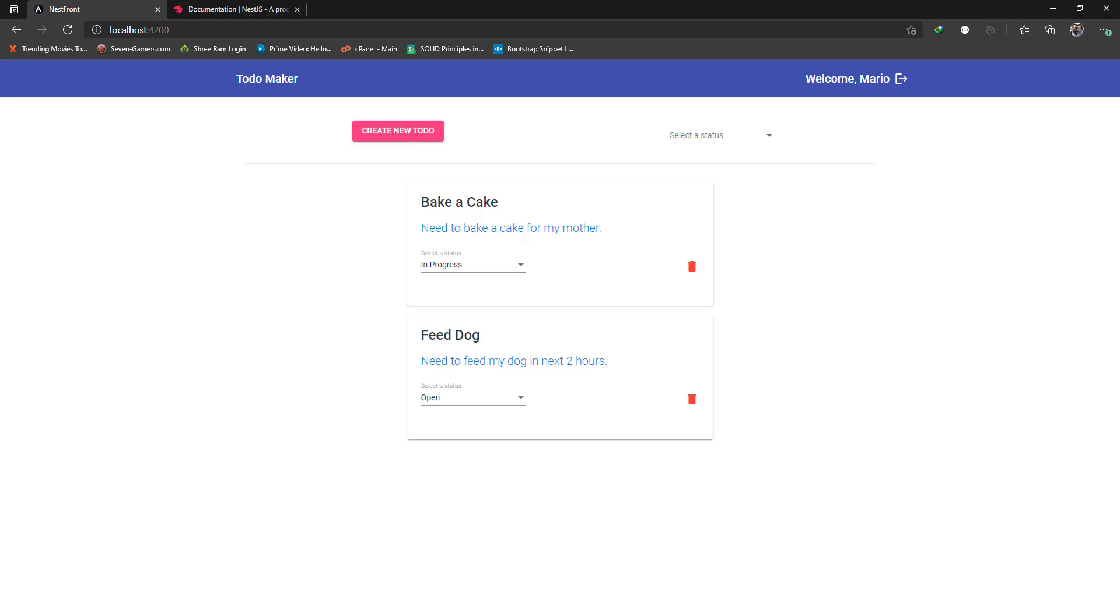
mouse_move(526, 285)
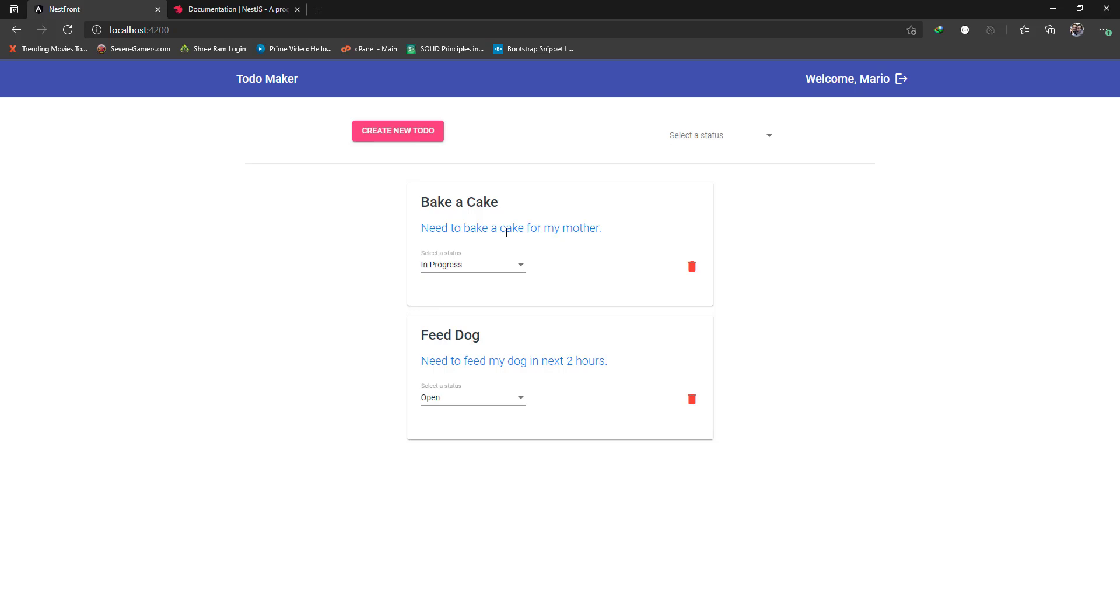
mouse_move(516, 275)
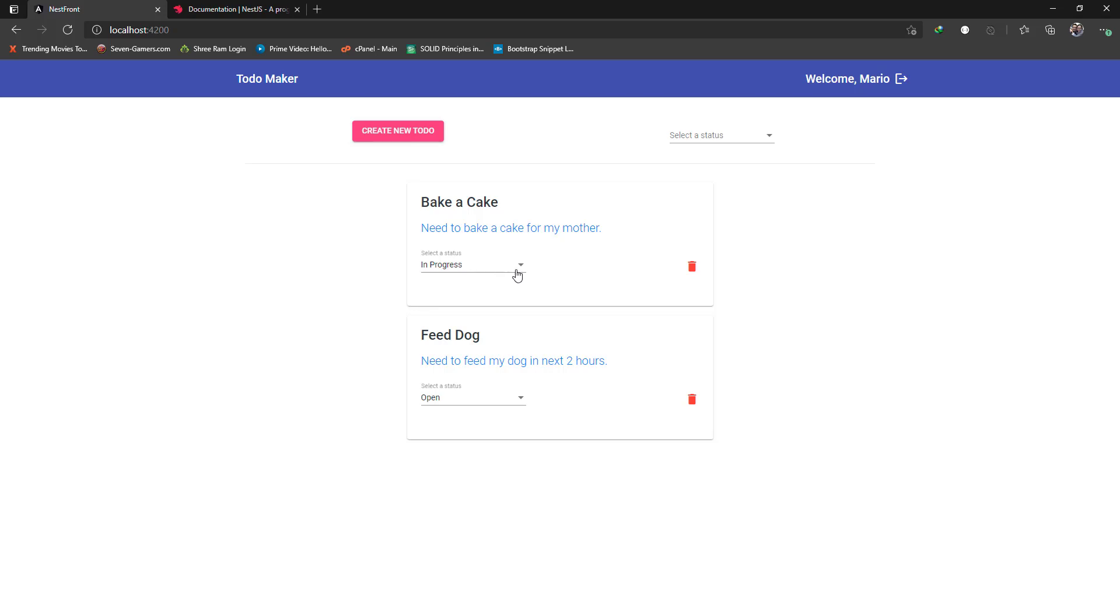
mouse_move(493, 394)
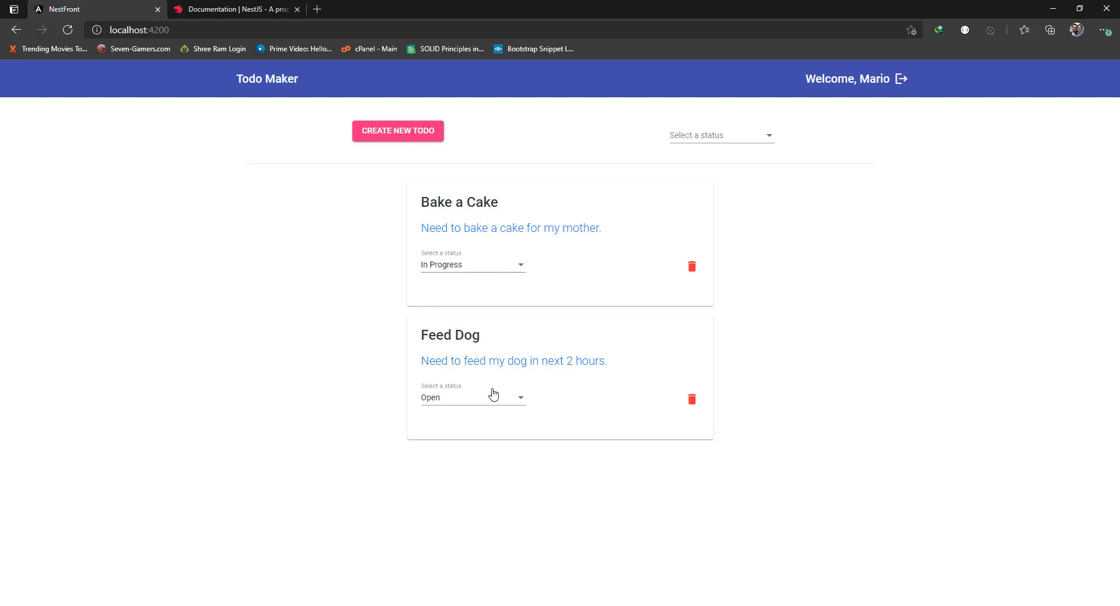
mouse_move(396, 373)
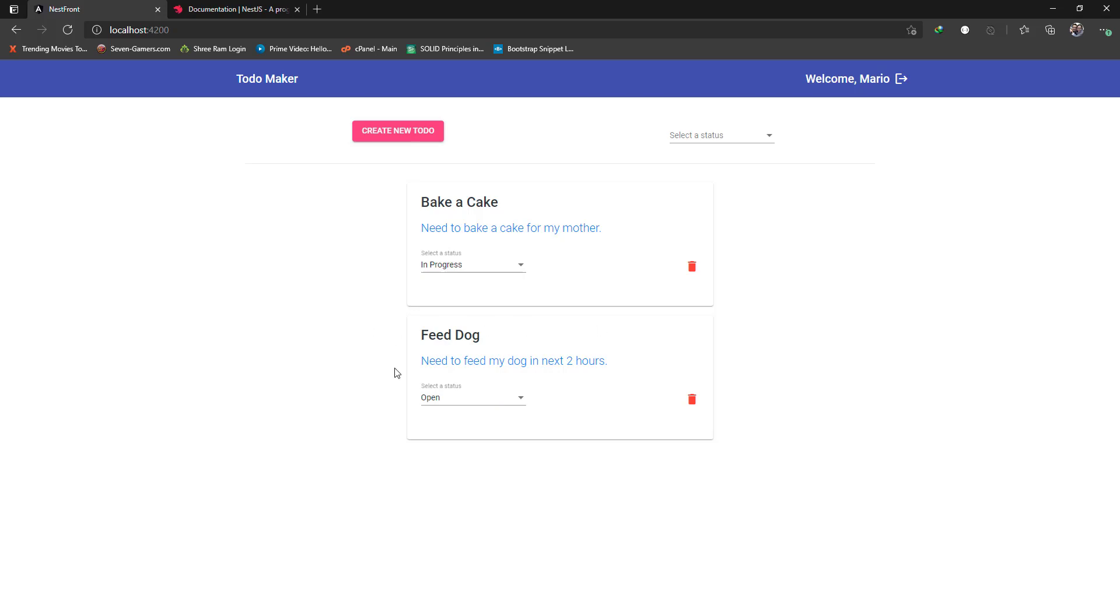
mouse_move(632, 323)
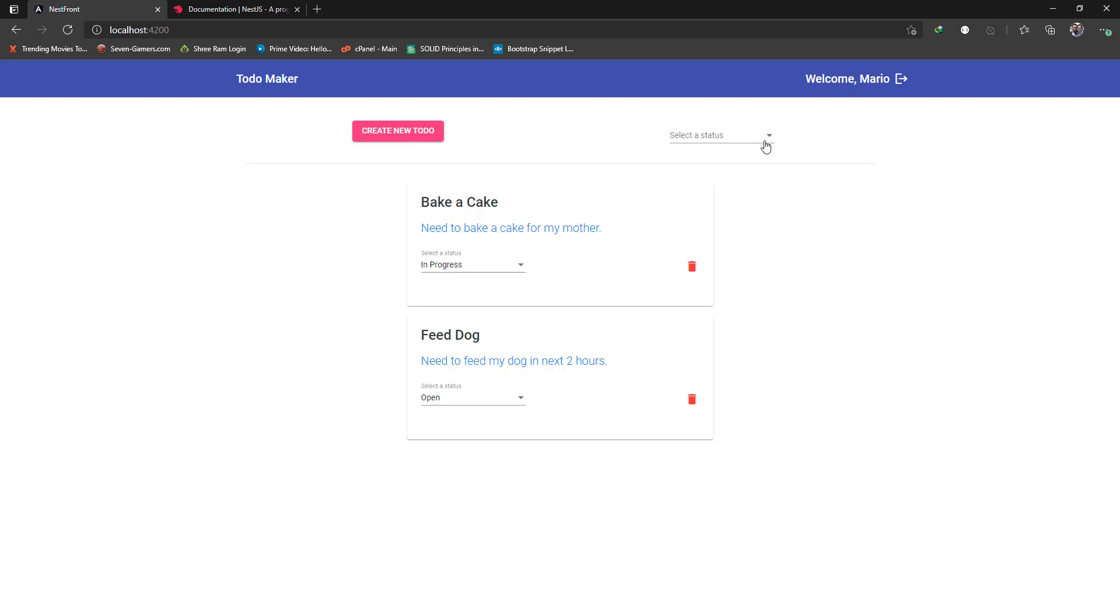
Filter todos by Open, then Completed, then All statuses.
click(721, 136)
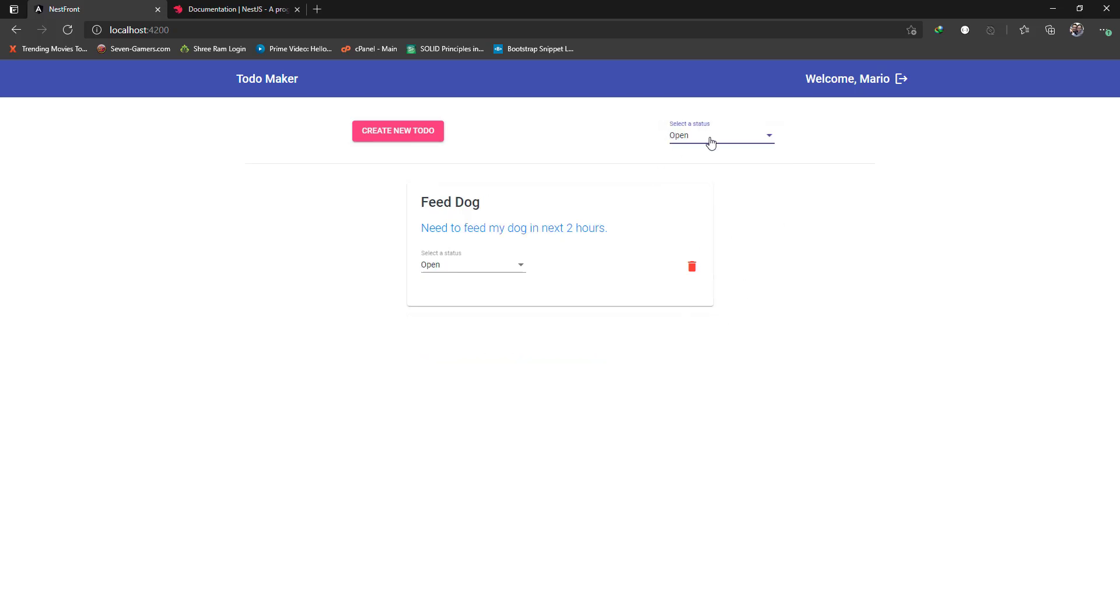
click(720, 136)
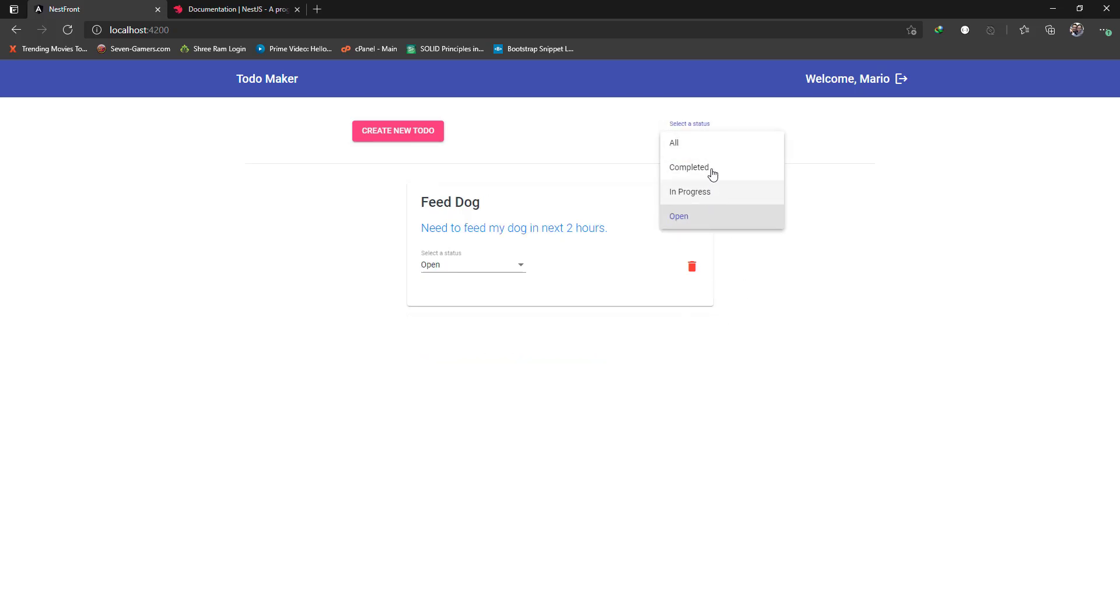
click(688, 167)
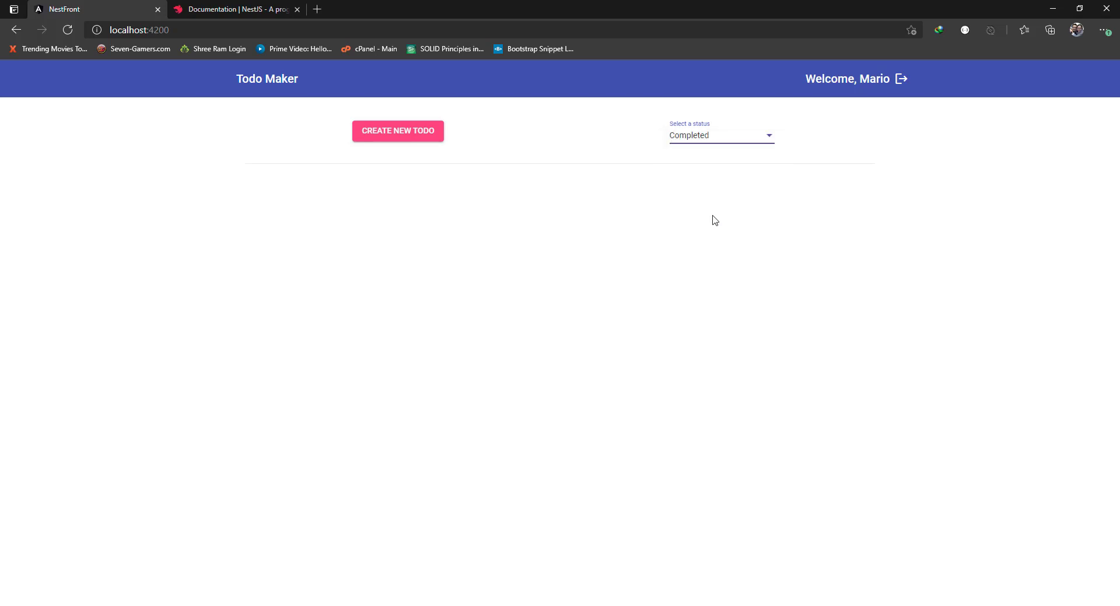
click(721, 135)
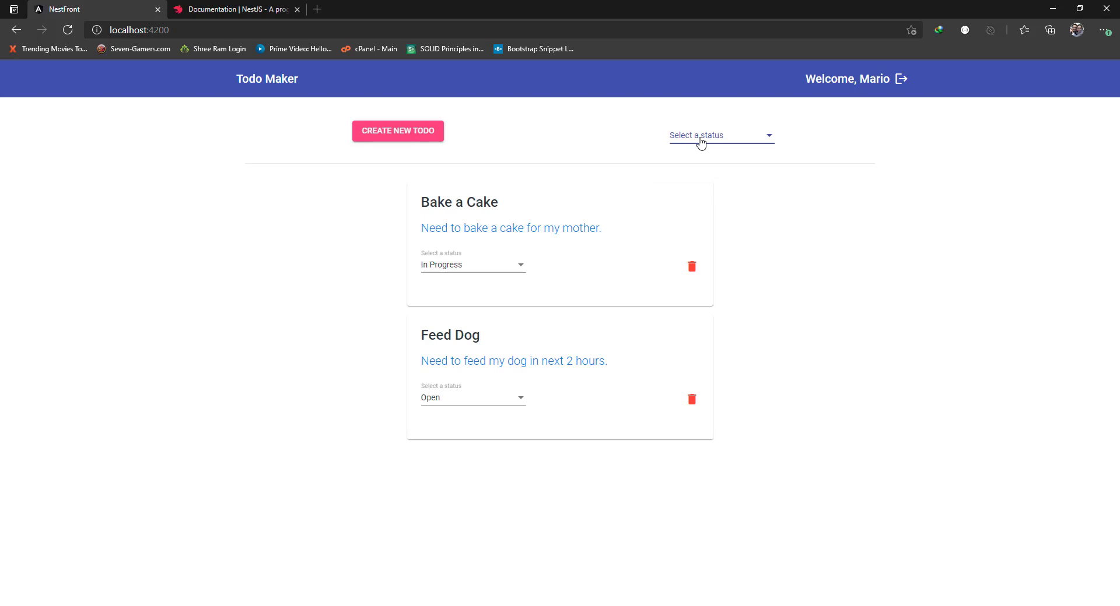
mouse_move(739, 191)
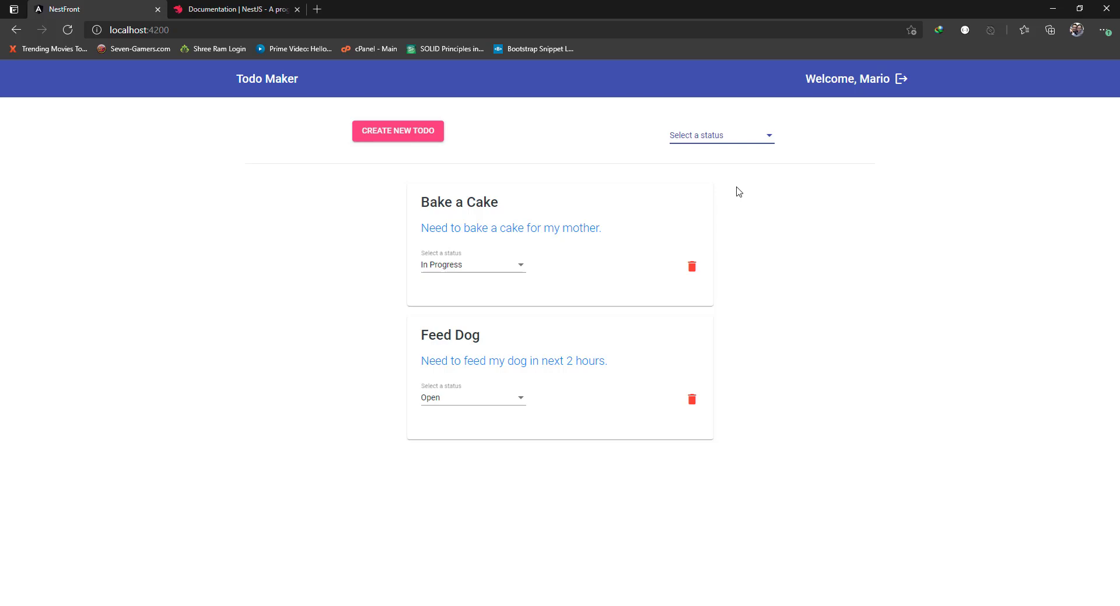
mouse_move(560, 338)
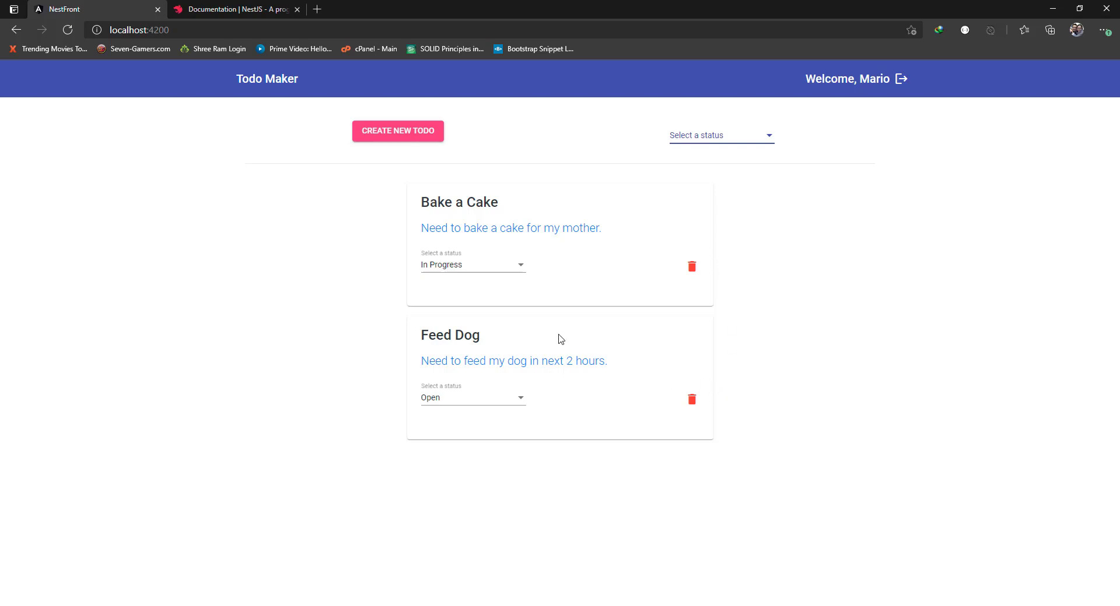
Change Feed Dog's status from Open to Completed.
click(472, 398)
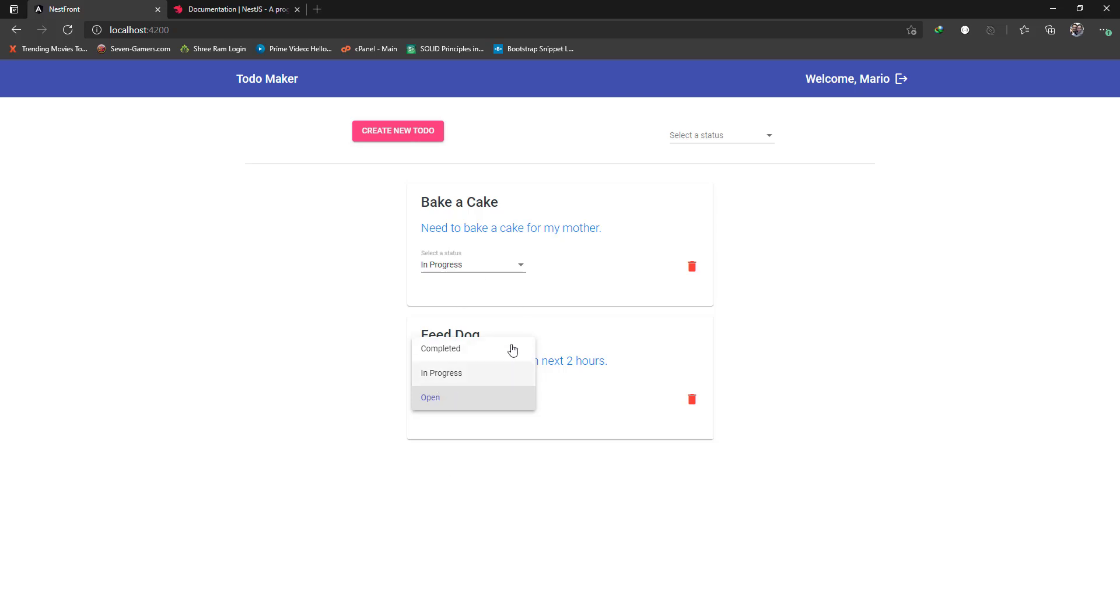
mouse_move(444, 359)
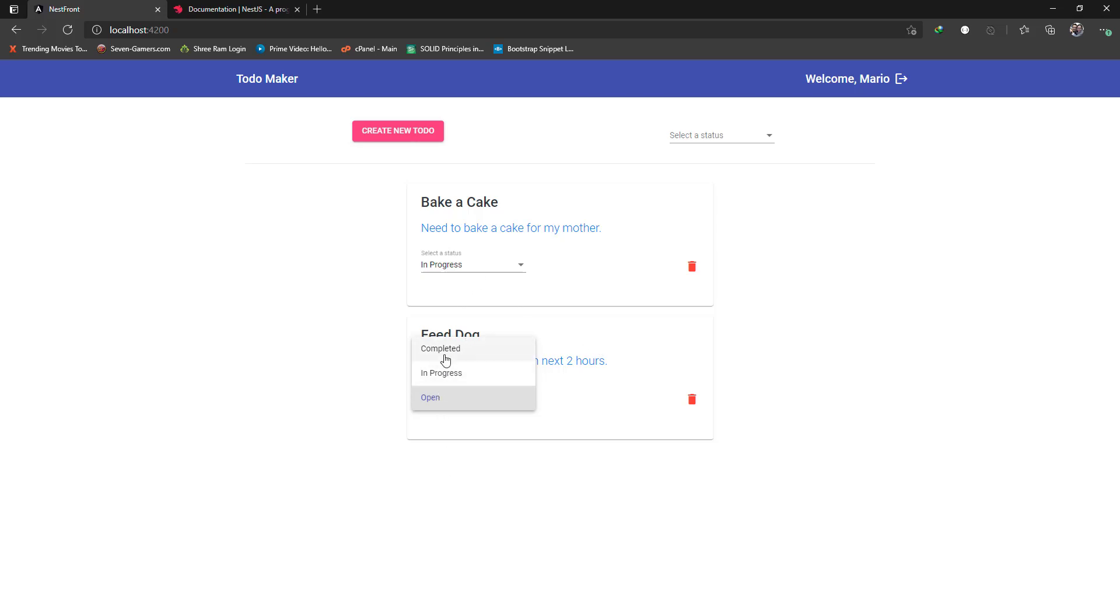
click(440, 349)
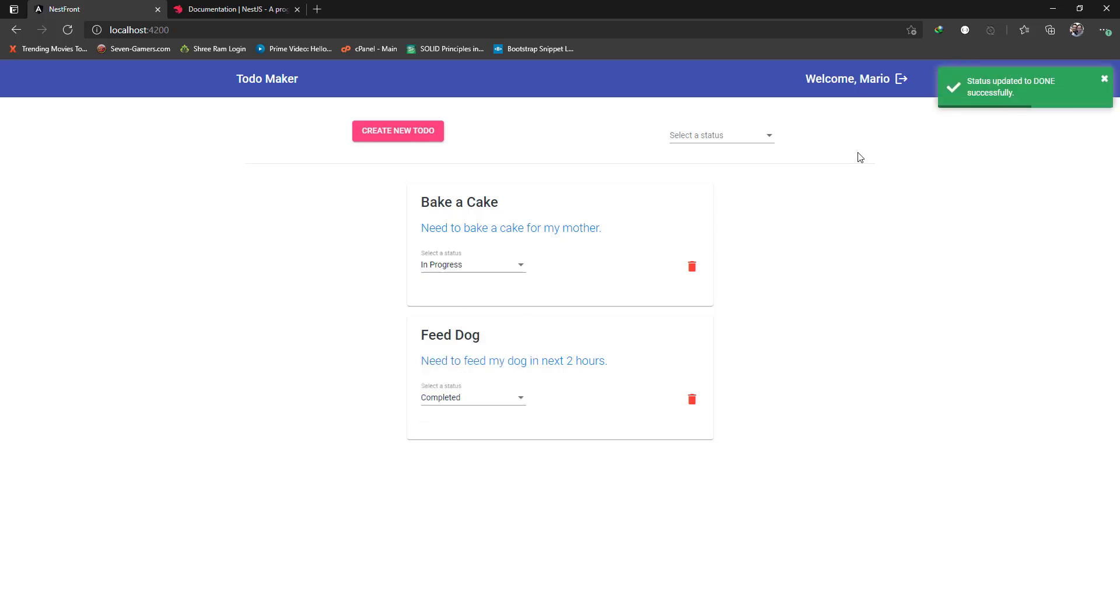
mouse_move(1033, 89)
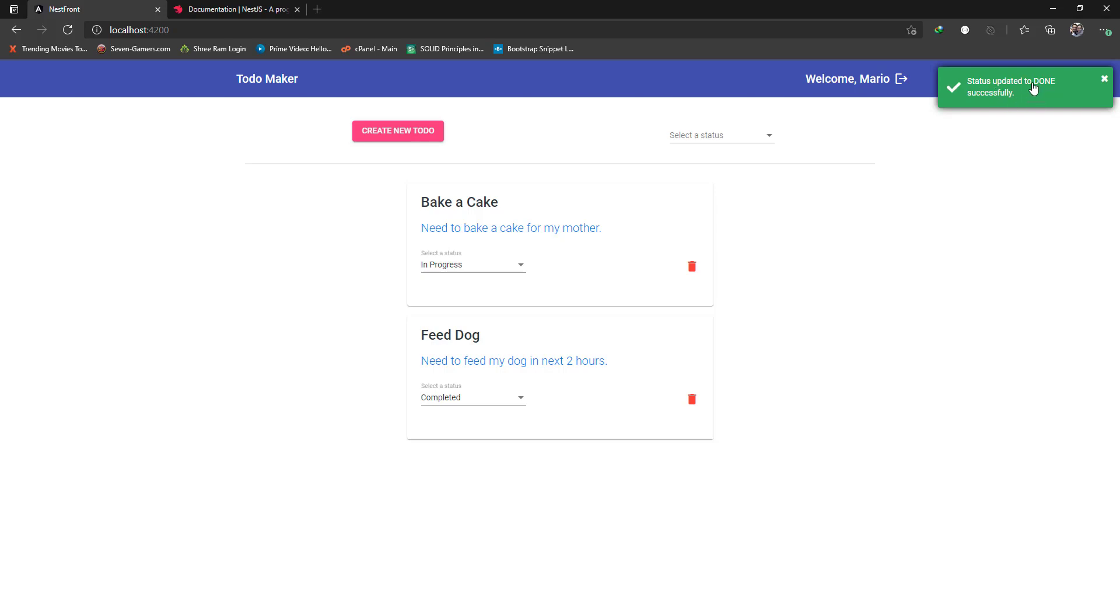
mouse_move(909, 336)
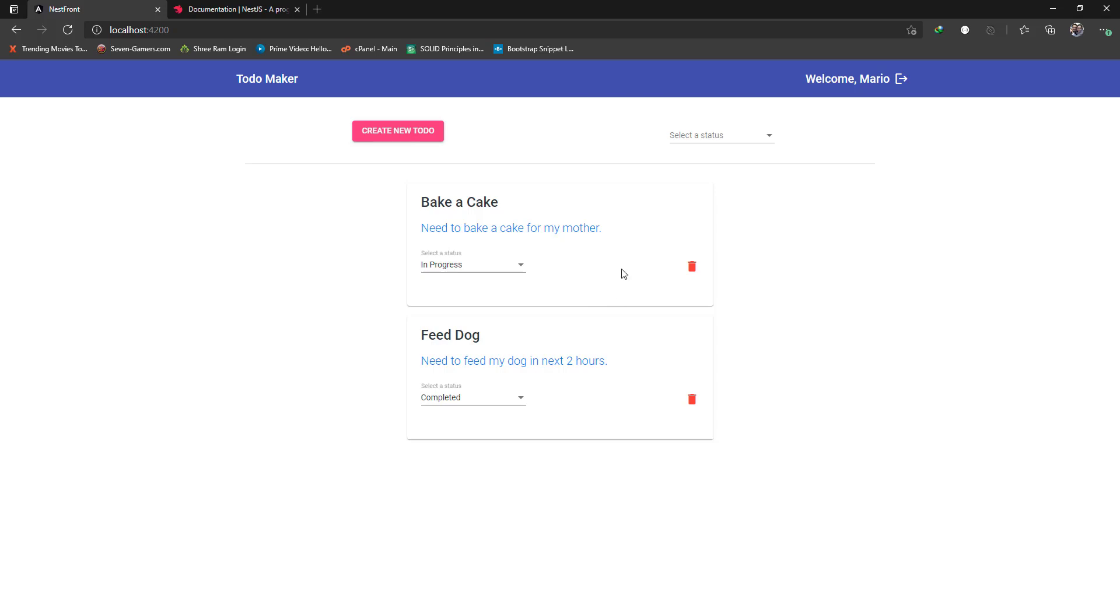
mouse_move(692, 402)
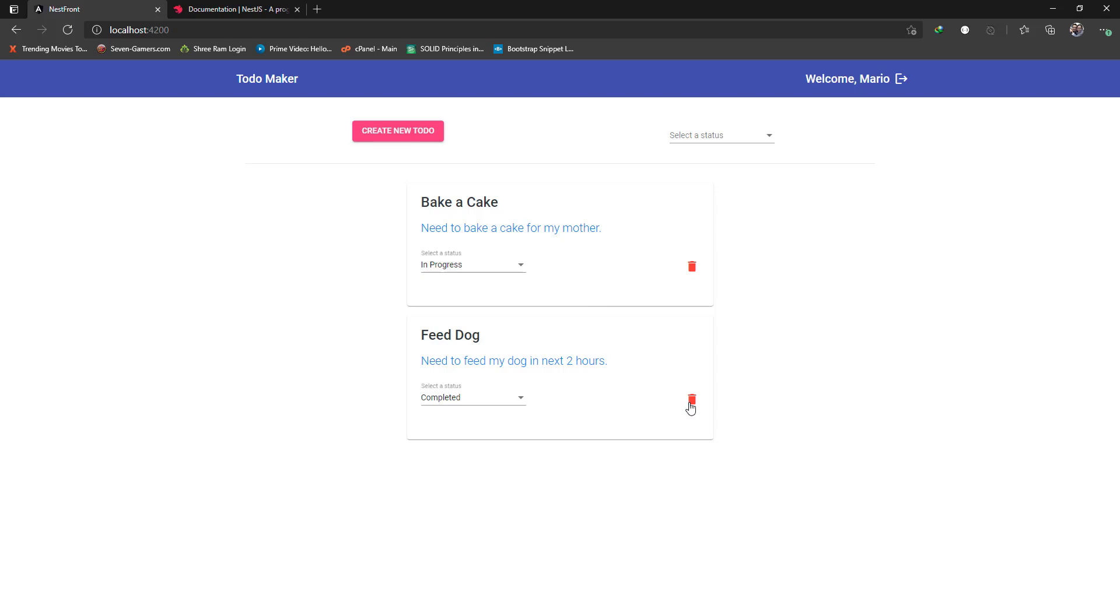
Delete the Feed Dog todo and confirm the removal.
click(691, 399)
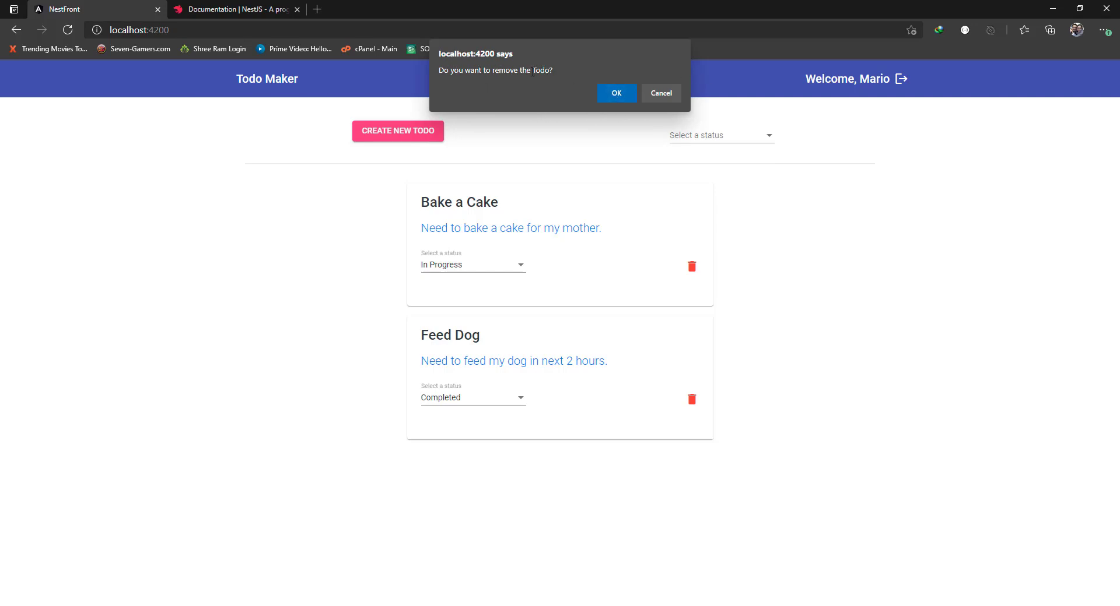
click(661, 94)
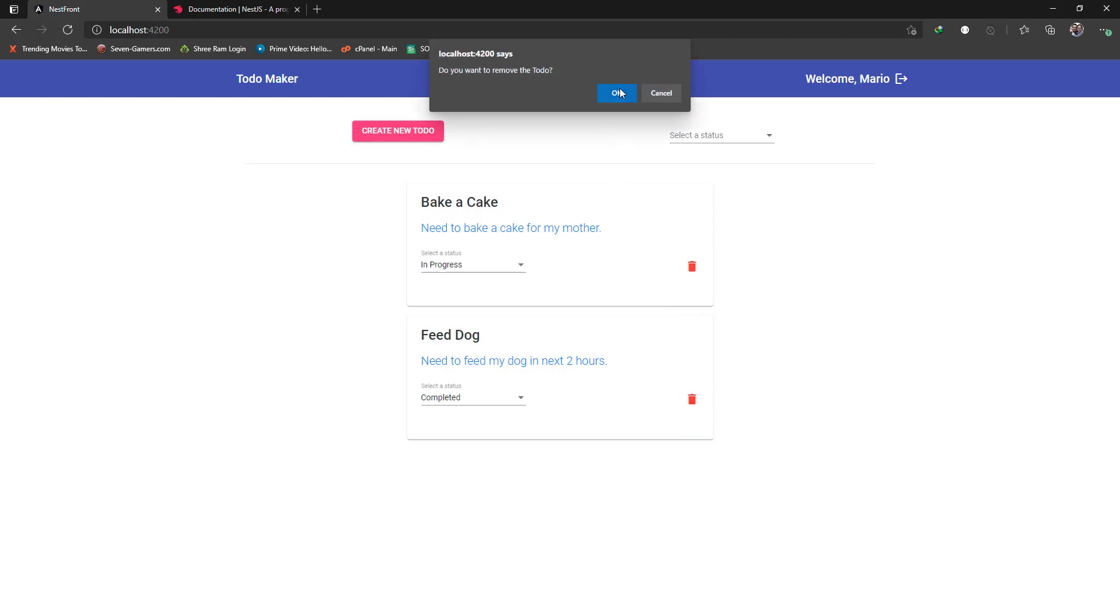
click(616, 93)
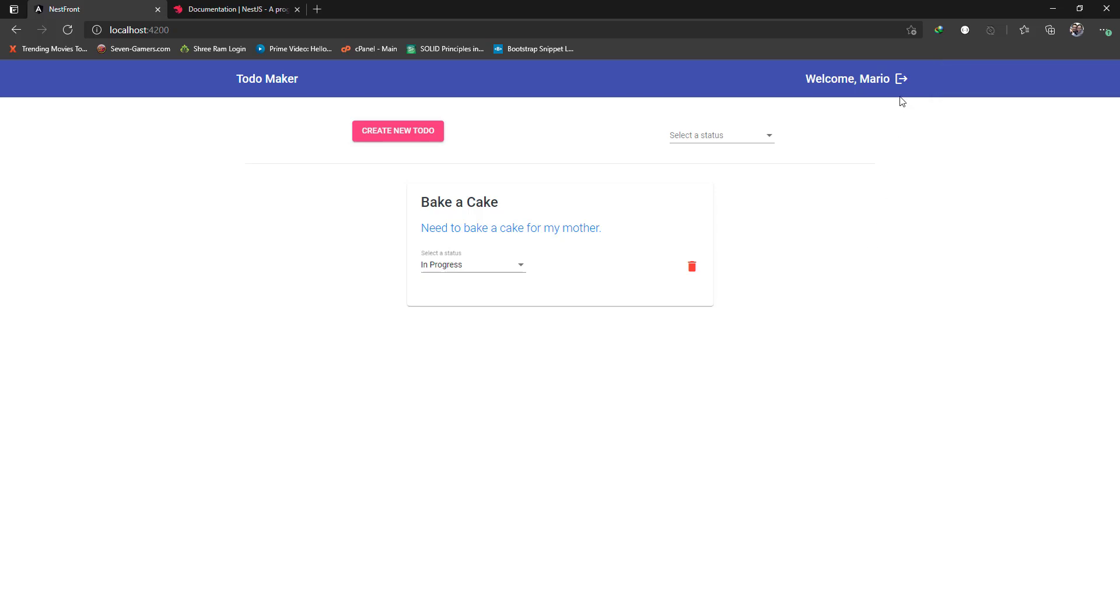
mouse_move(693, 305)
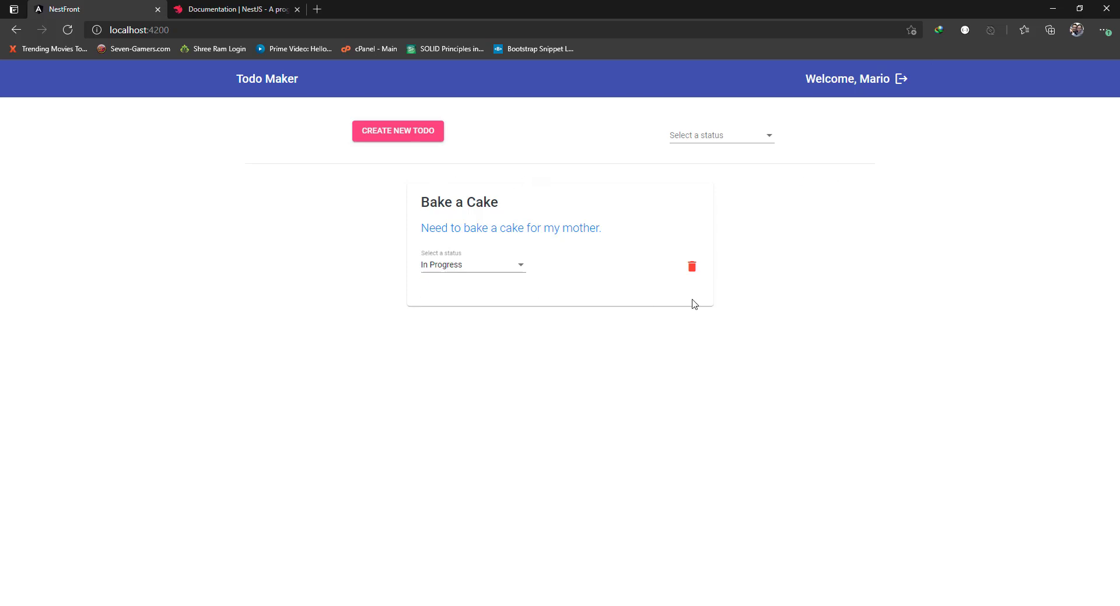
mouse_move(902, 82)
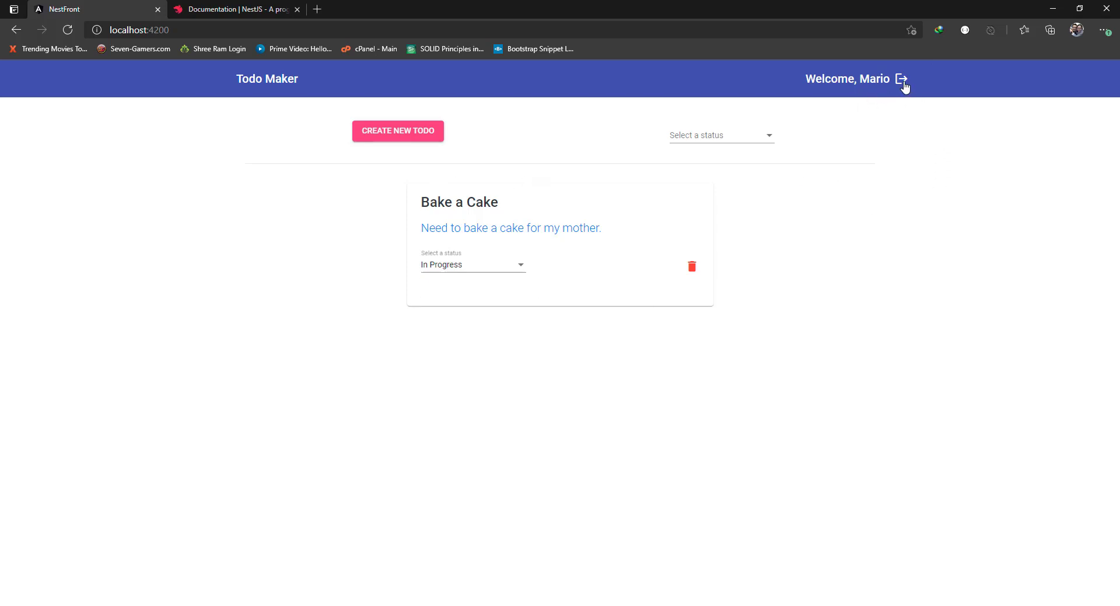
Log out and log back in as the other user.
click(900, 79)
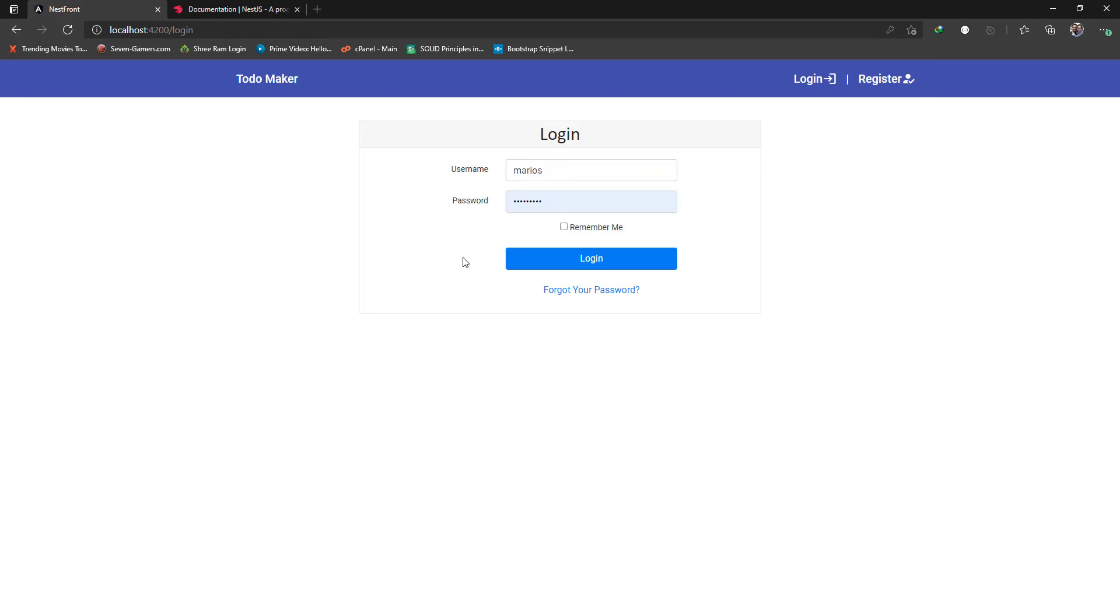
click(590, 258)
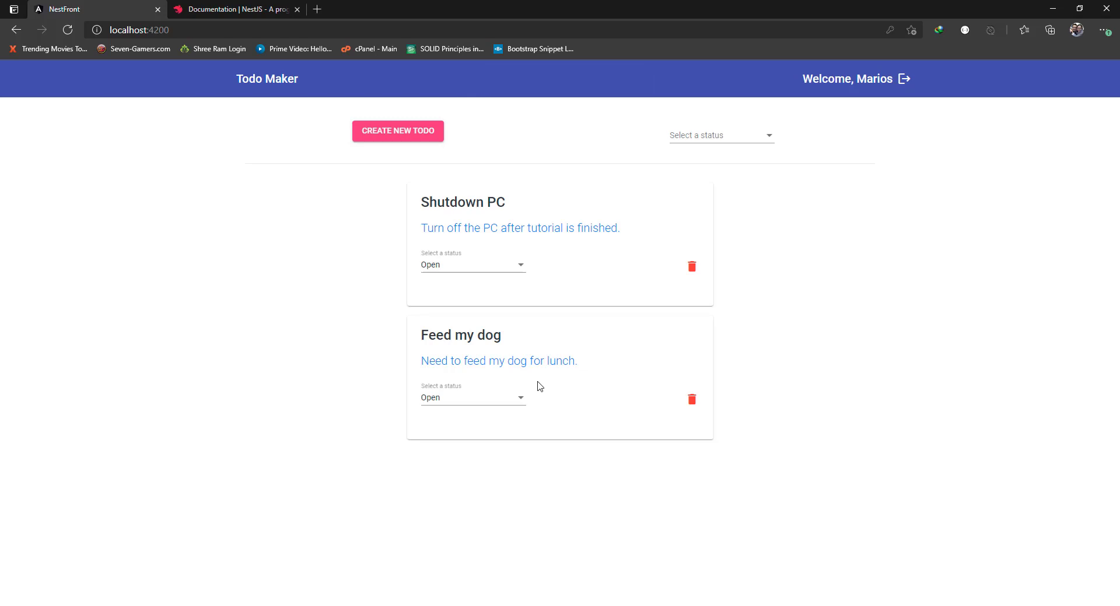
mouse_move(538, 227)
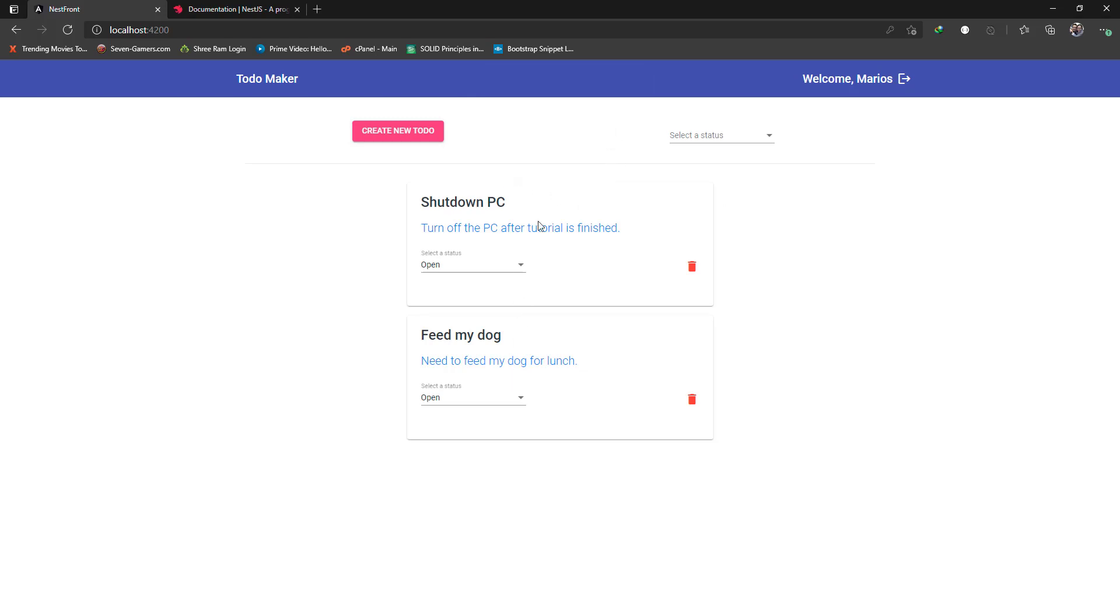
mouse_move(713, 230)
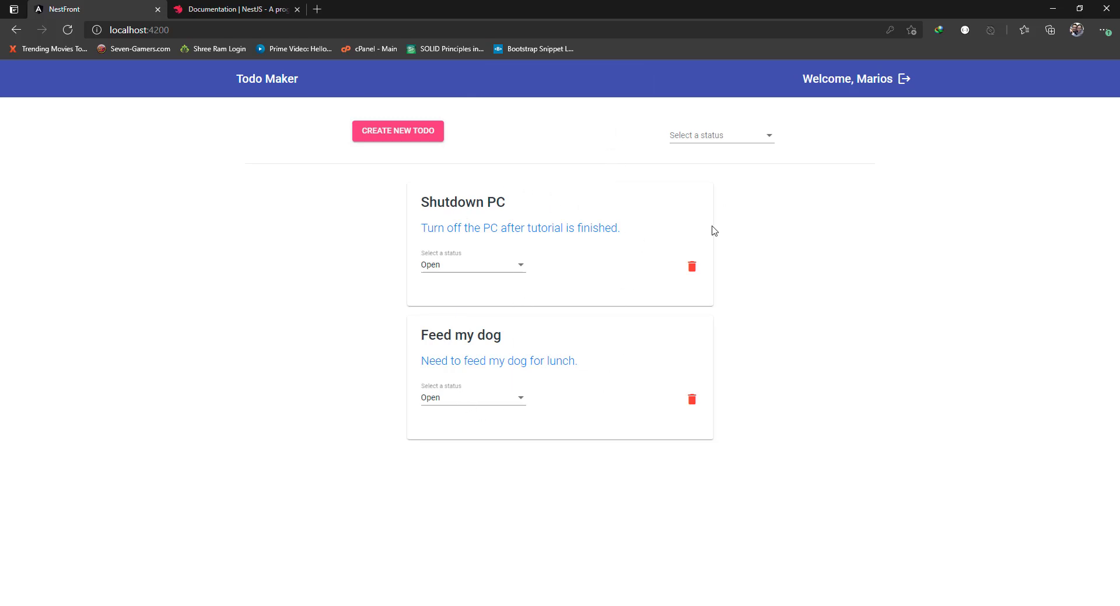
mouse_move(457, 440)
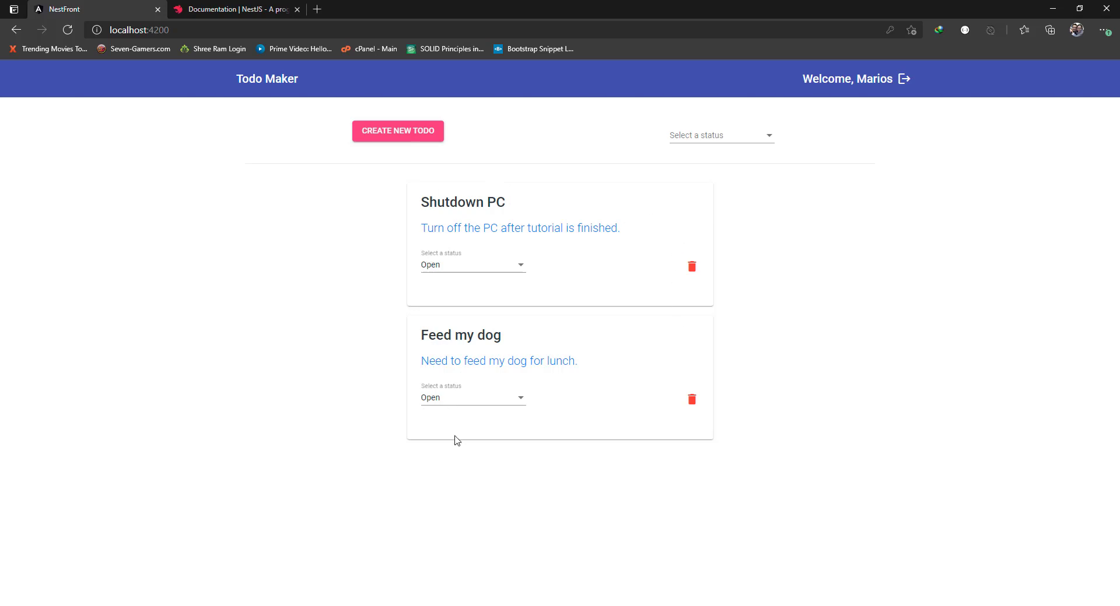
mouse_move(822, 137)
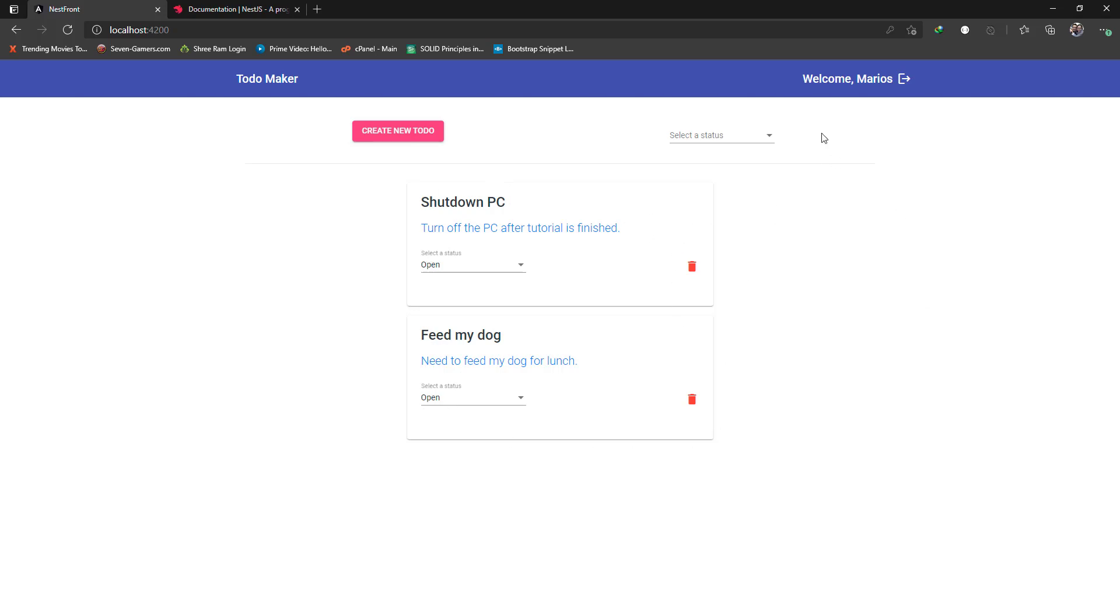
mouse_move(884, 155)
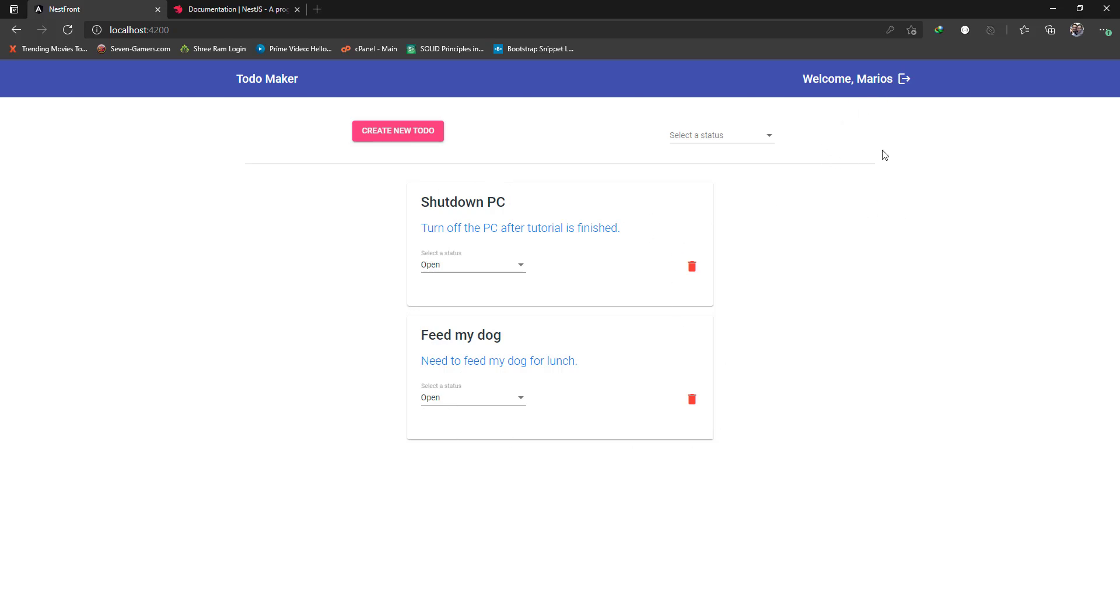
mouse_move(591, 449)
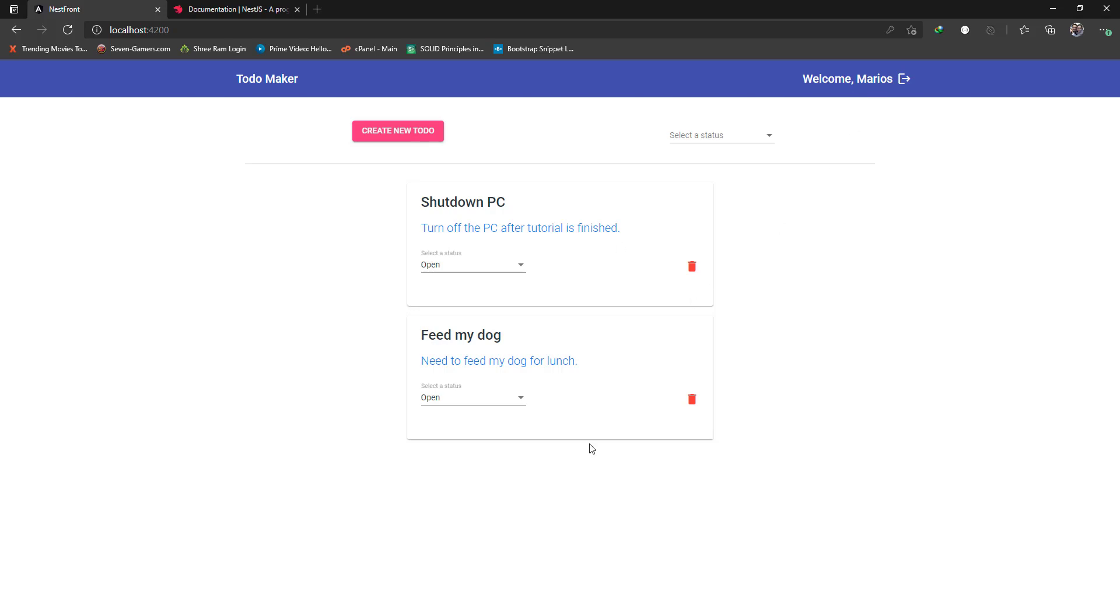
mouse_move(448, 187)
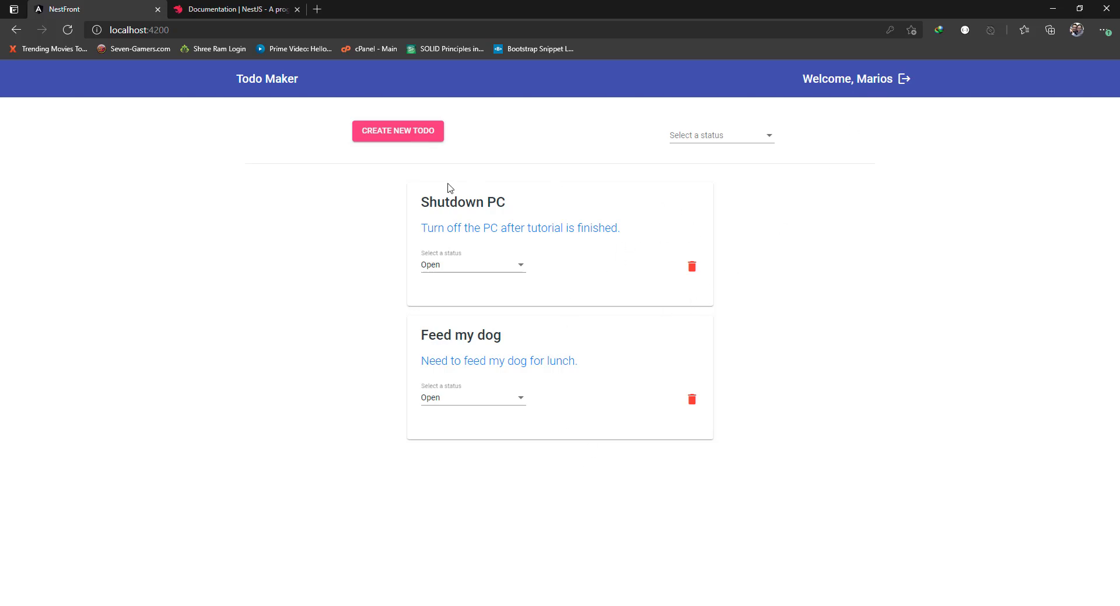
mouse_move(411, 408)
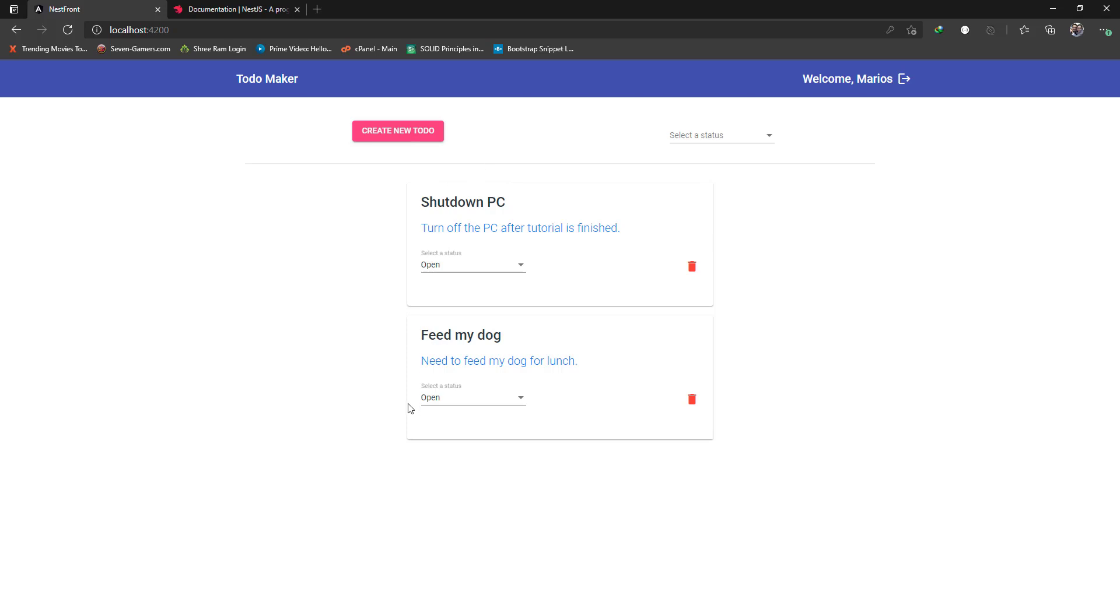
mouse_move(602, 264)
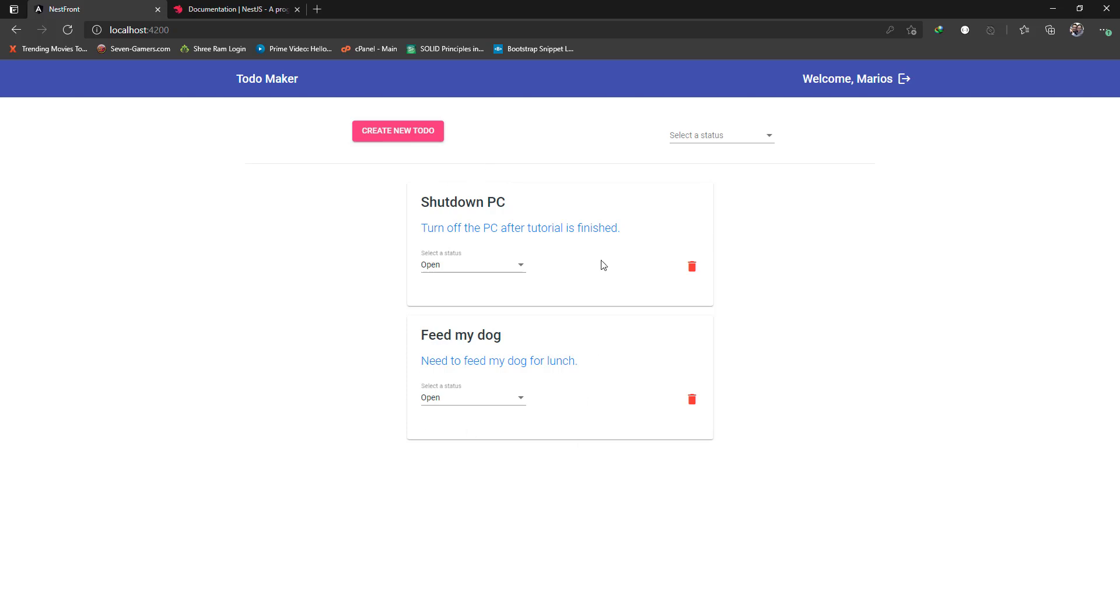
mouse_move(845, 129)
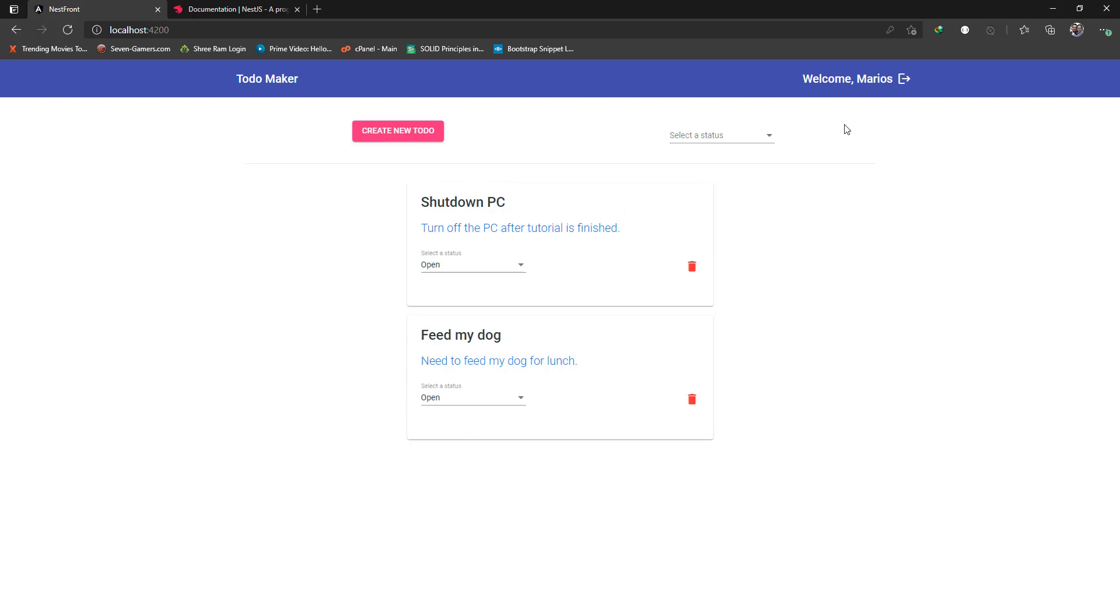
mouse_move(465, 133)
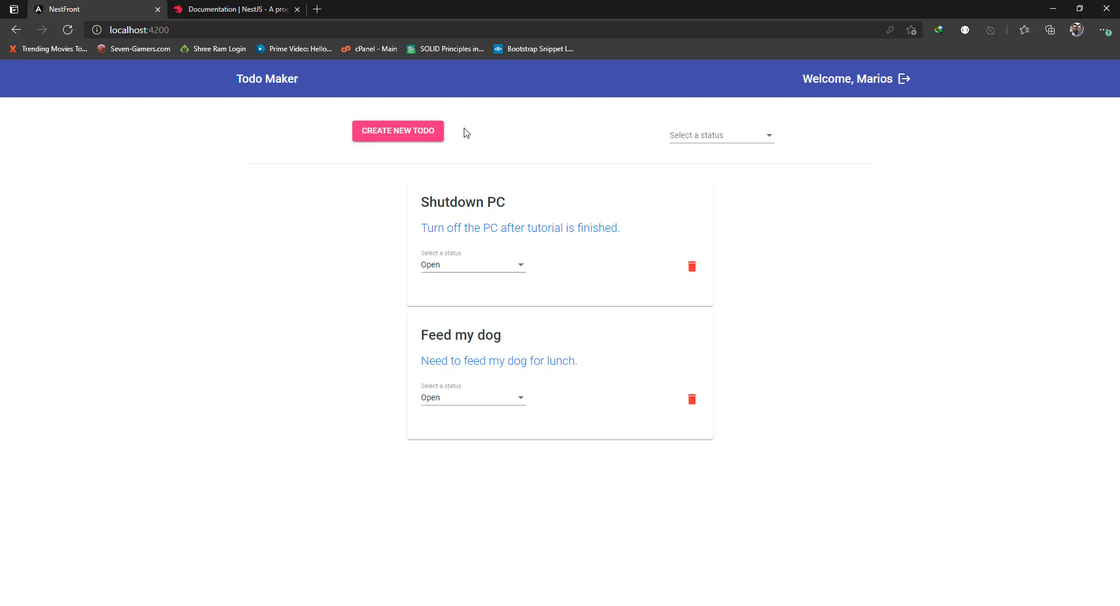